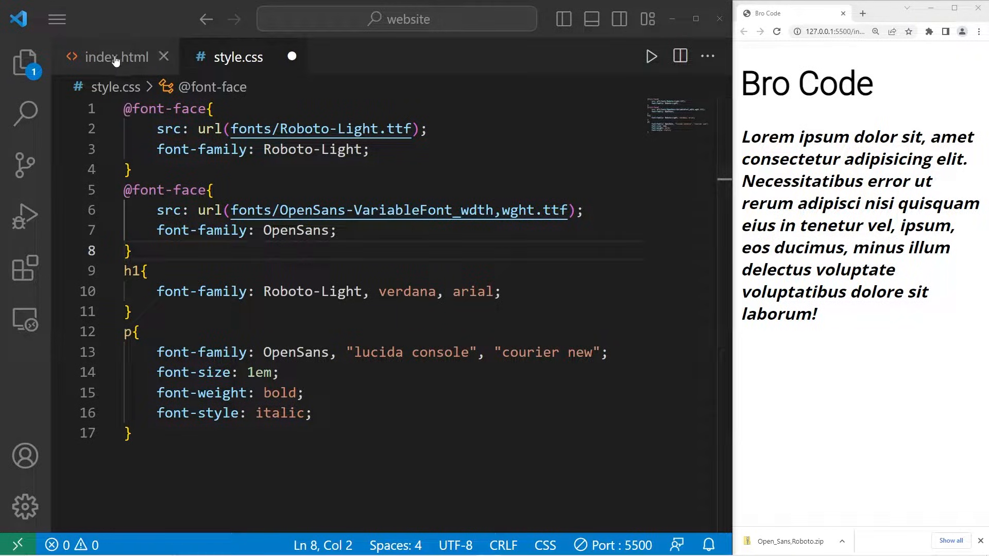
# - Switch to the index.html file, whose body is still empty
pyautogui.click(114, 57)
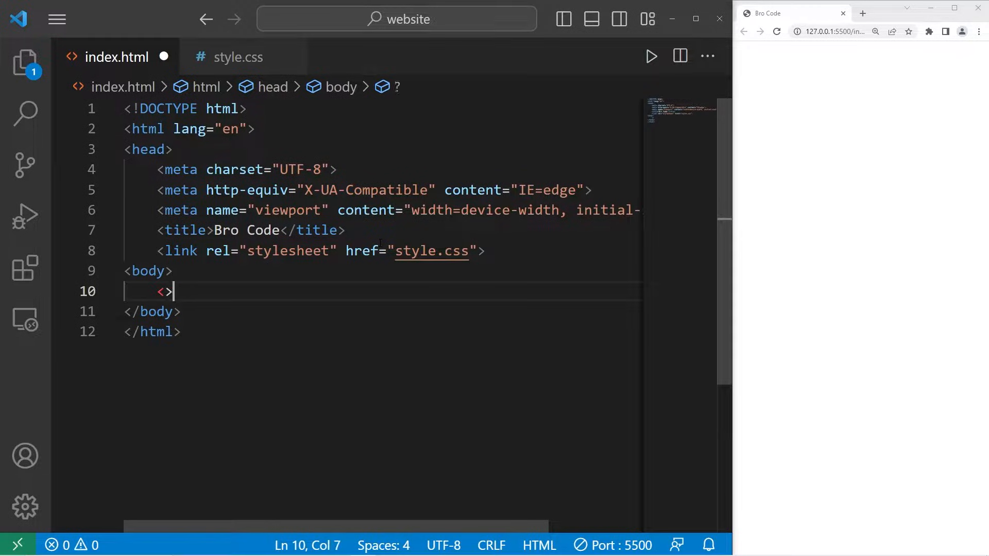
# - Add an h1 'Bro Code' heading and a lorem ipsum paragraph inside the body
pyautogui.write('h1')
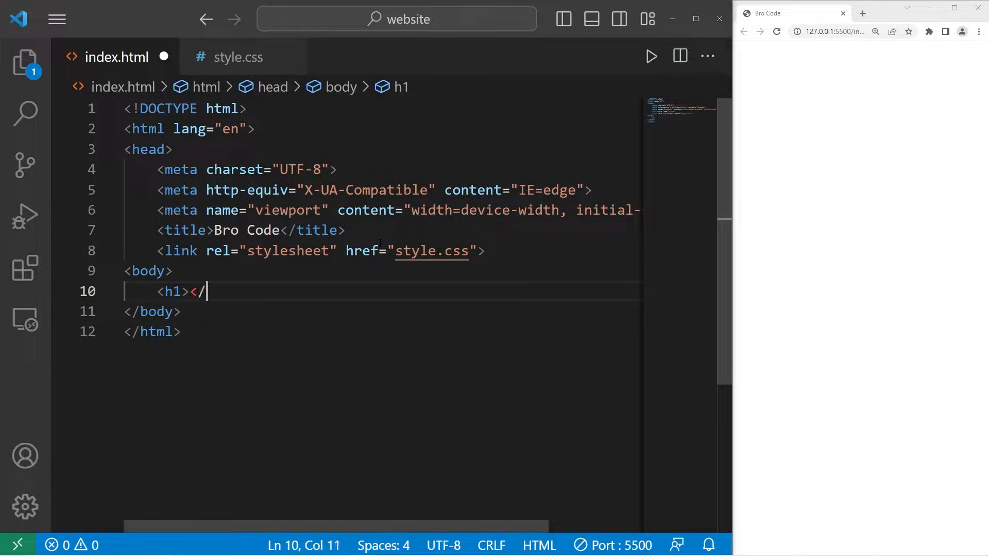
pyautogui.write('B')
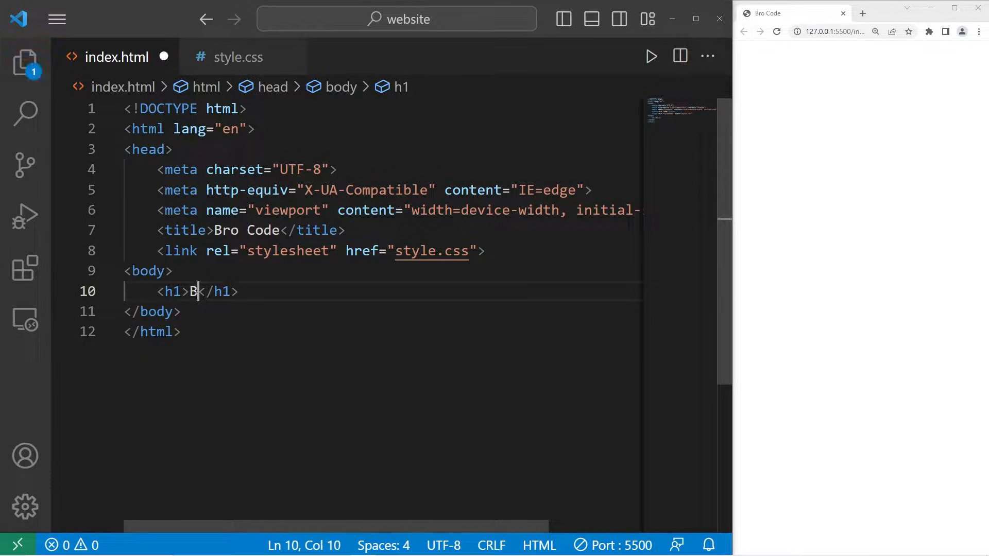
pyautogui.write('ro Code')
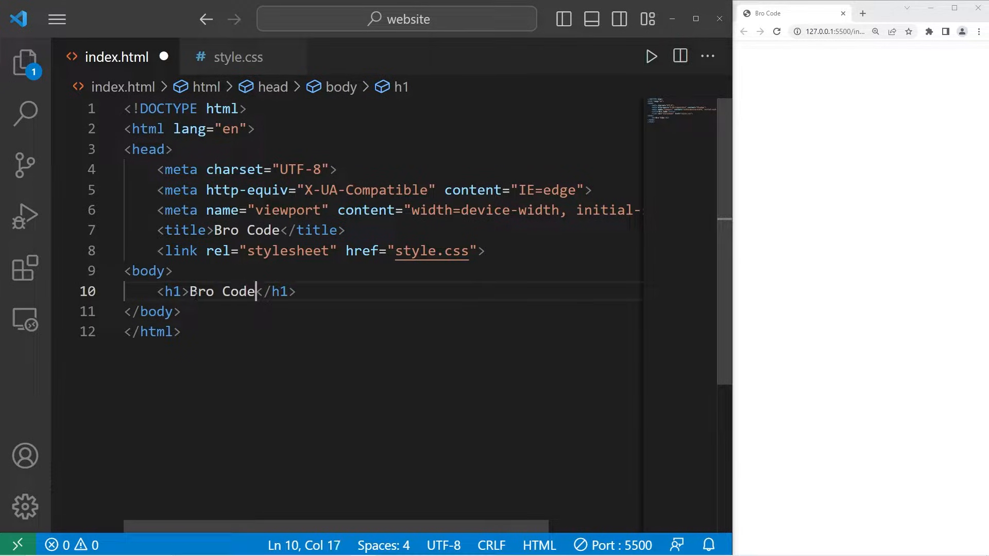
pyautogui.write('<p')
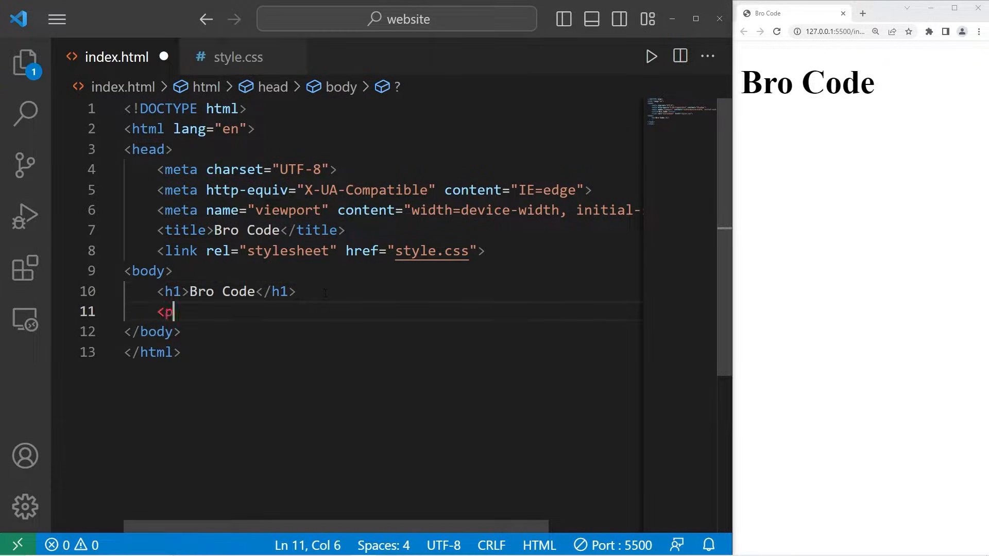
pyautogui.write('></p>')
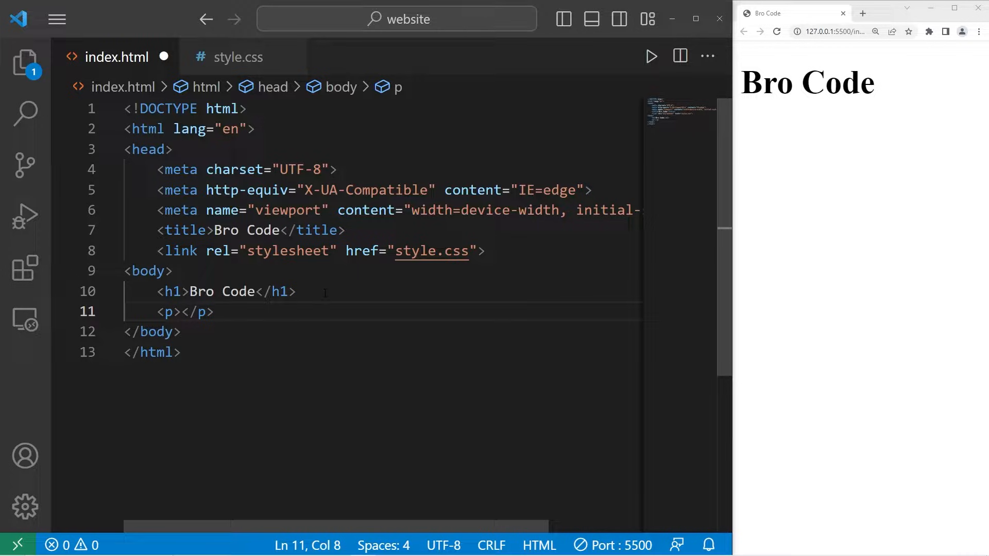
pyautogui.write('lorem ipsum dolor sit, amet consectetur adipisicing elit')
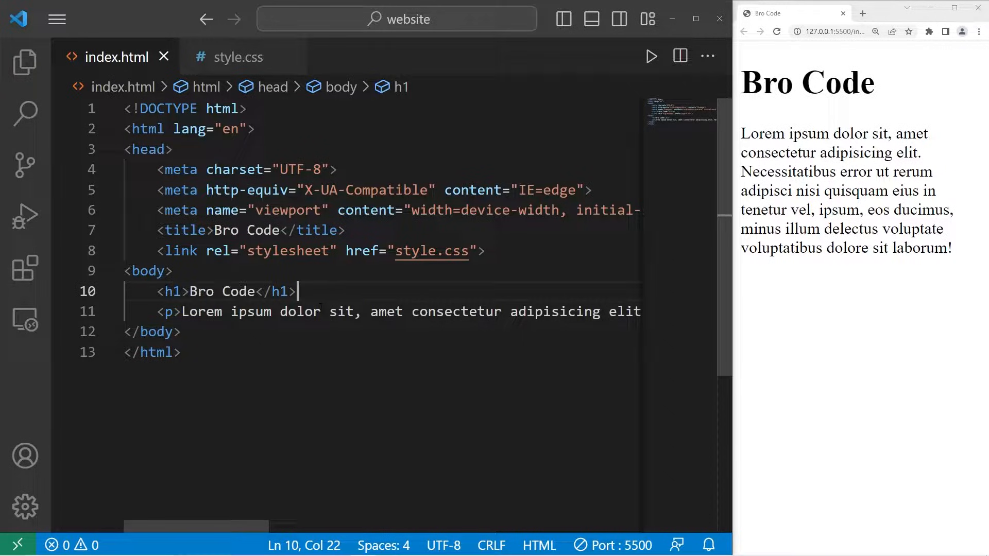
pyautogui.moveTo(238, 57)
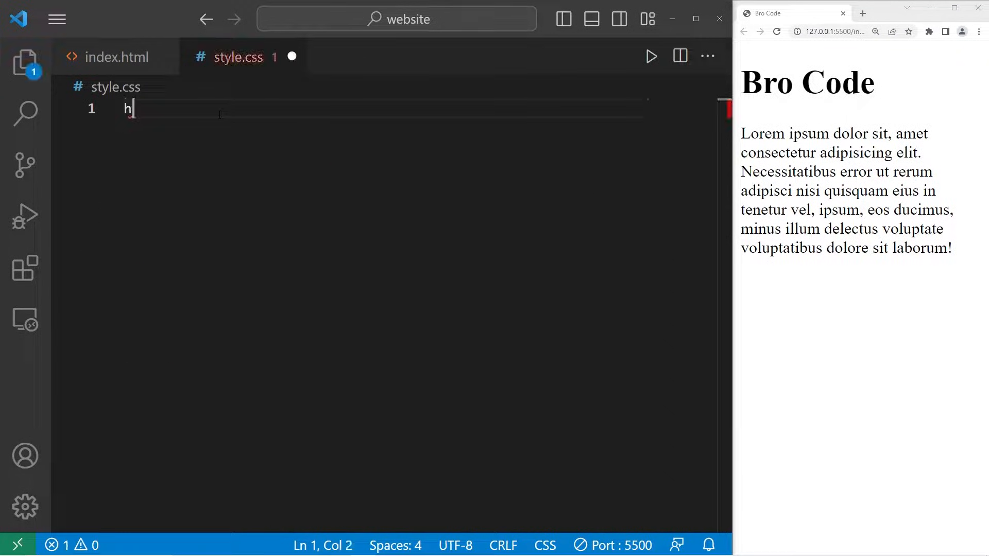
# - Write an h1 rule in style.css with font-family verdana
pyautogui.write('1{')
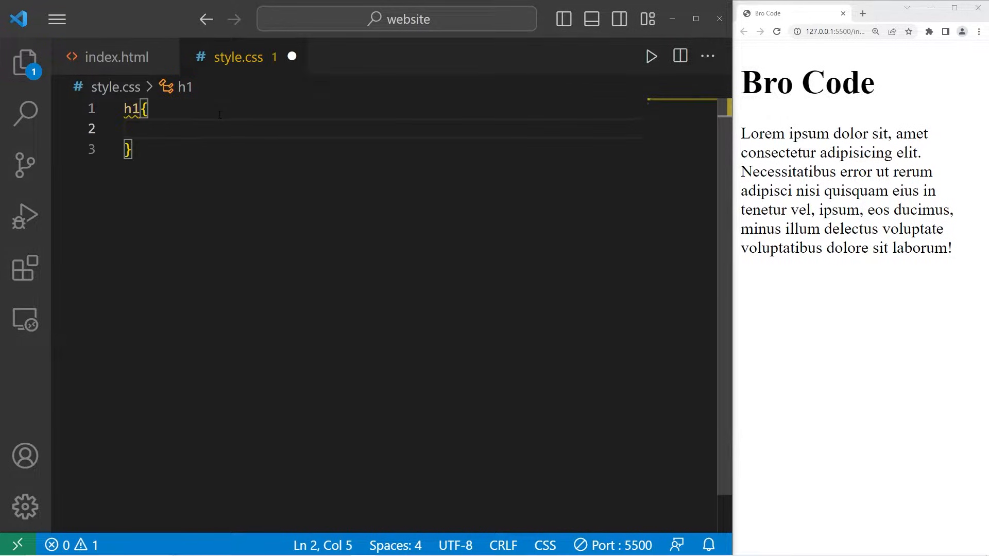
pyautogui.write('fo')
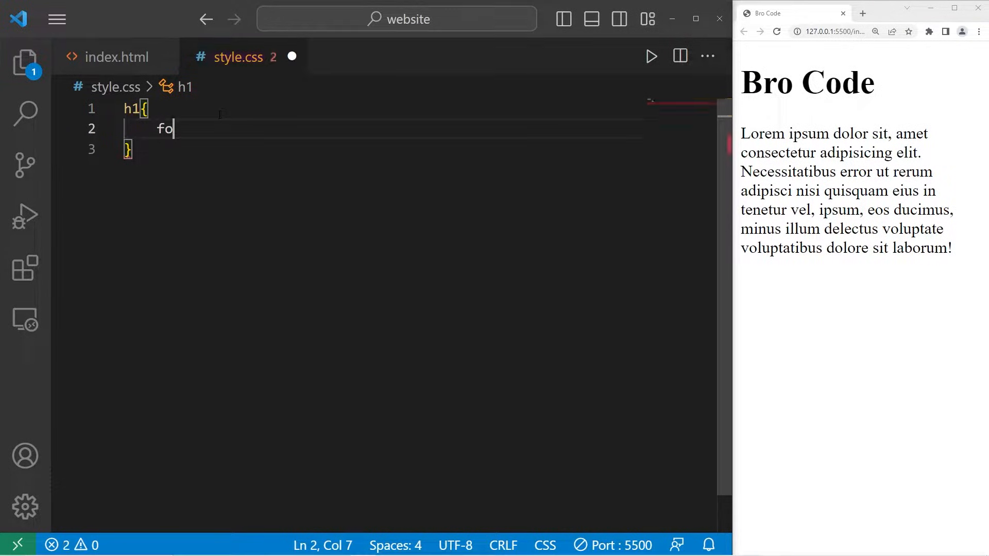
pyautogui.write('nt-family')
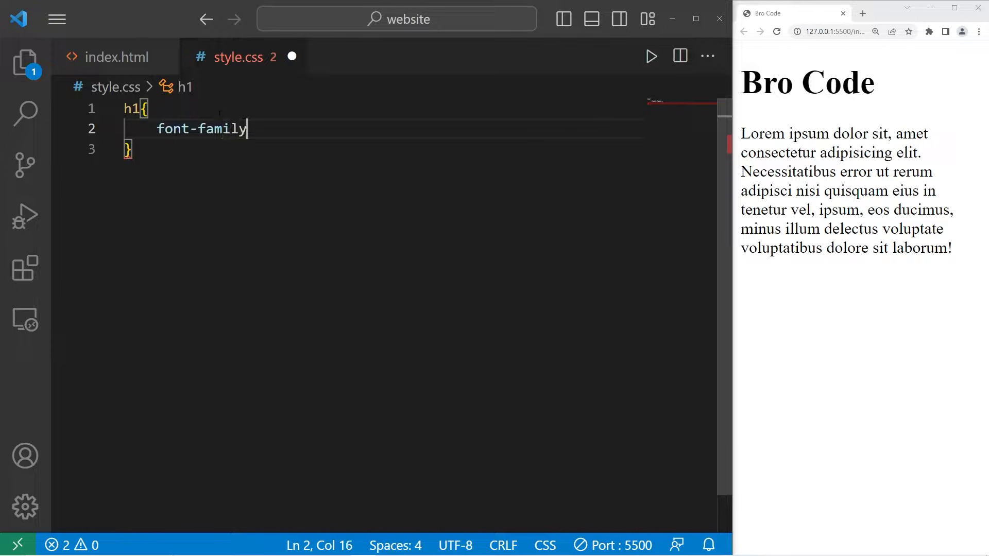
pyautogui.write(':')
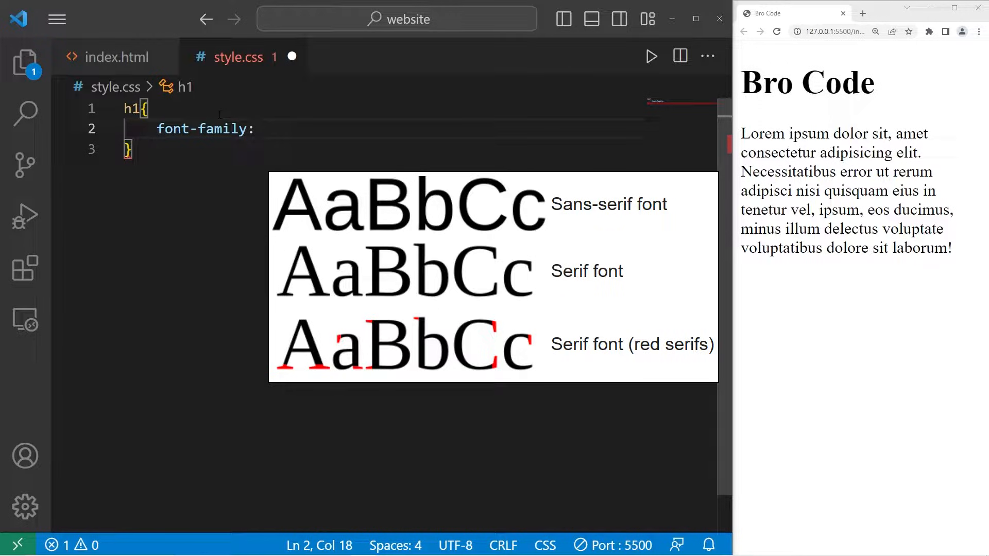
pyautogui.click(264, 129)
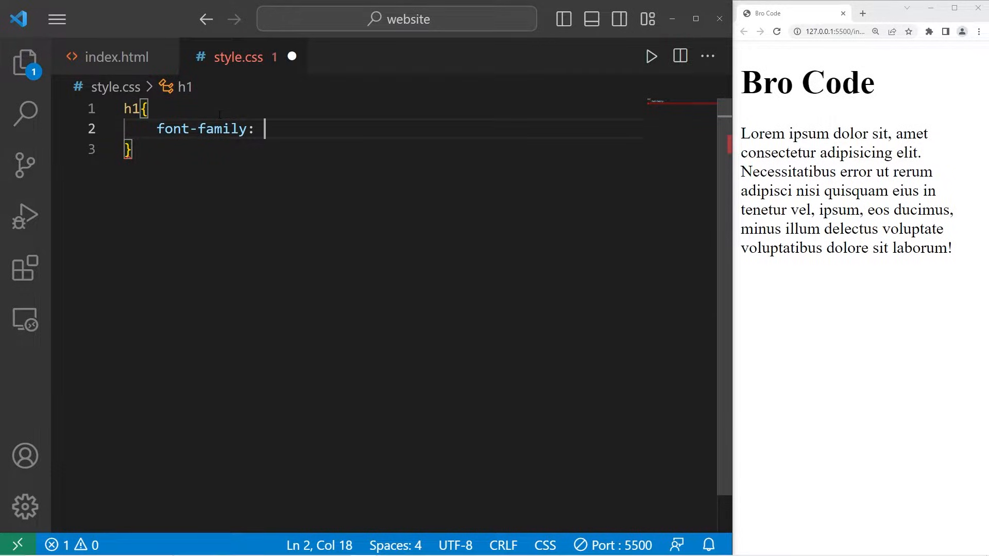
pyautogui.write('verdana')
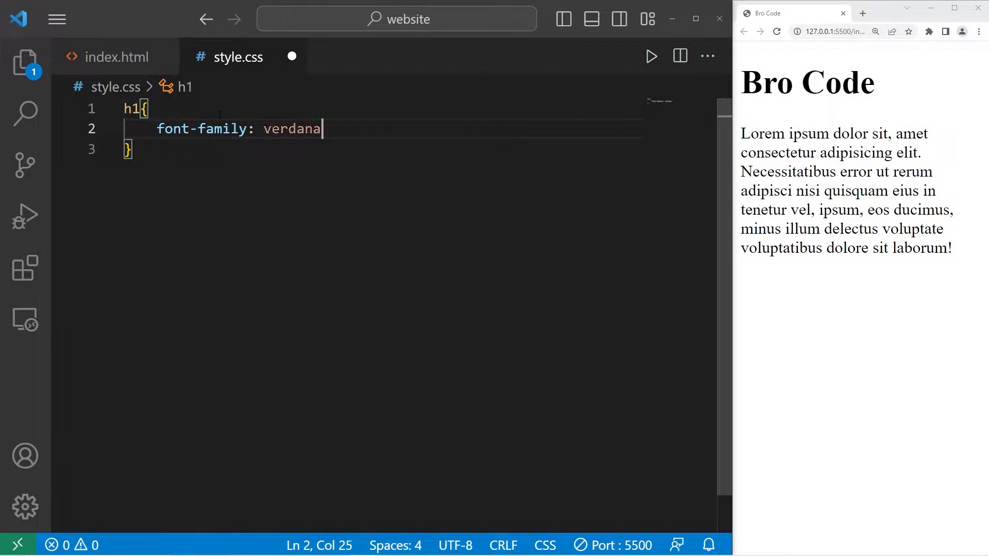
pyautogui.write(';')
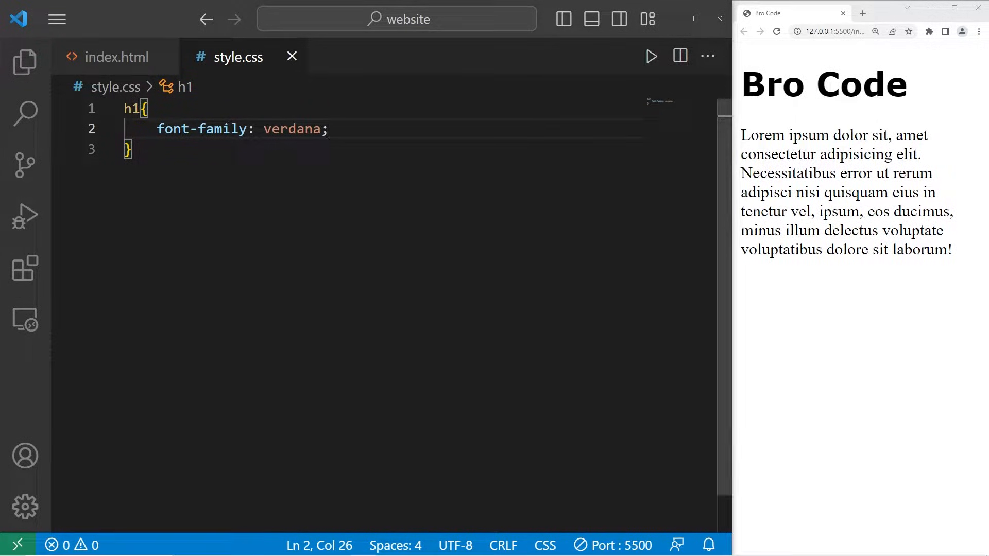
# - Add arial as the fallback and test it by deleting and restoring verdana
pyautogui.doubleClick(292, 129)
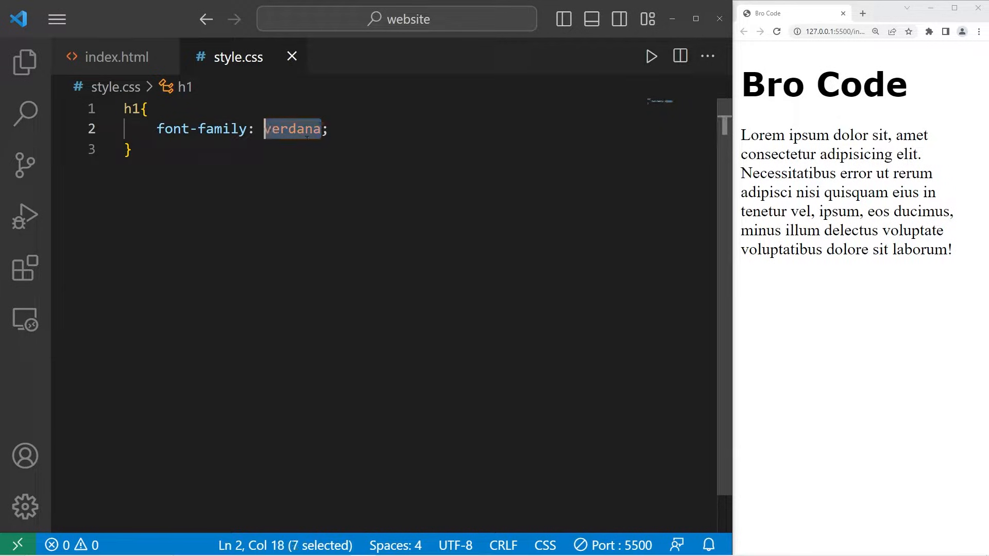
pyautogui.press('Delete')
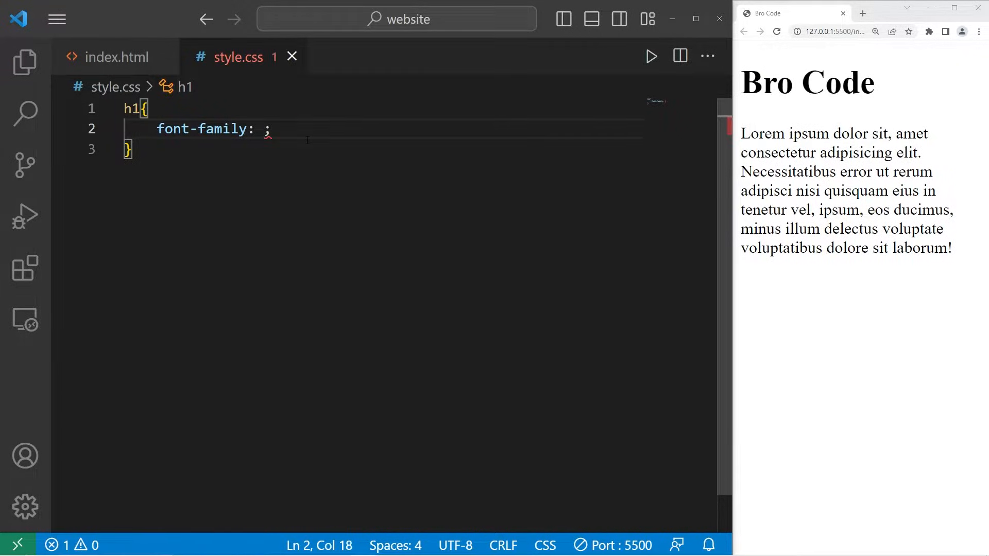
pyautogui.write('verdana,')
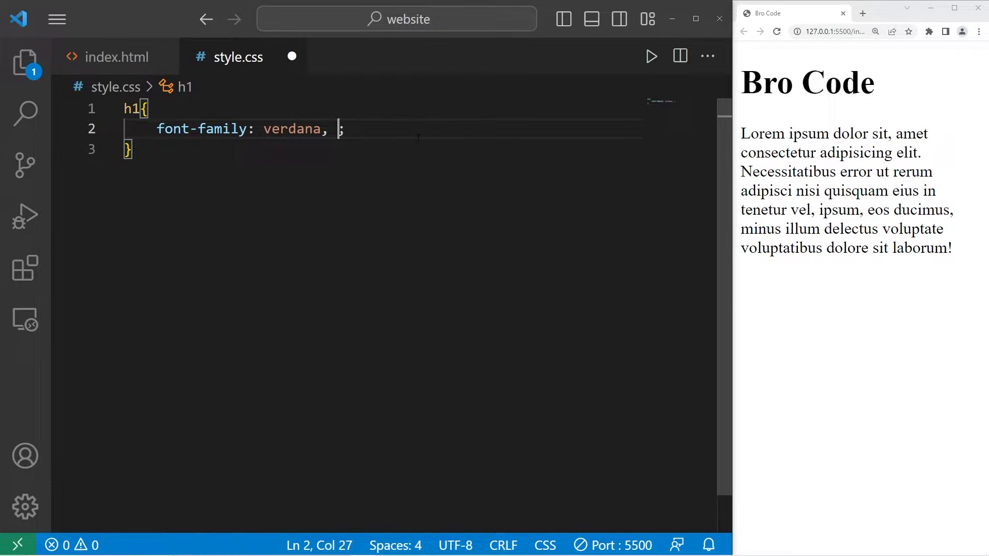
pyautogui.write('arial')
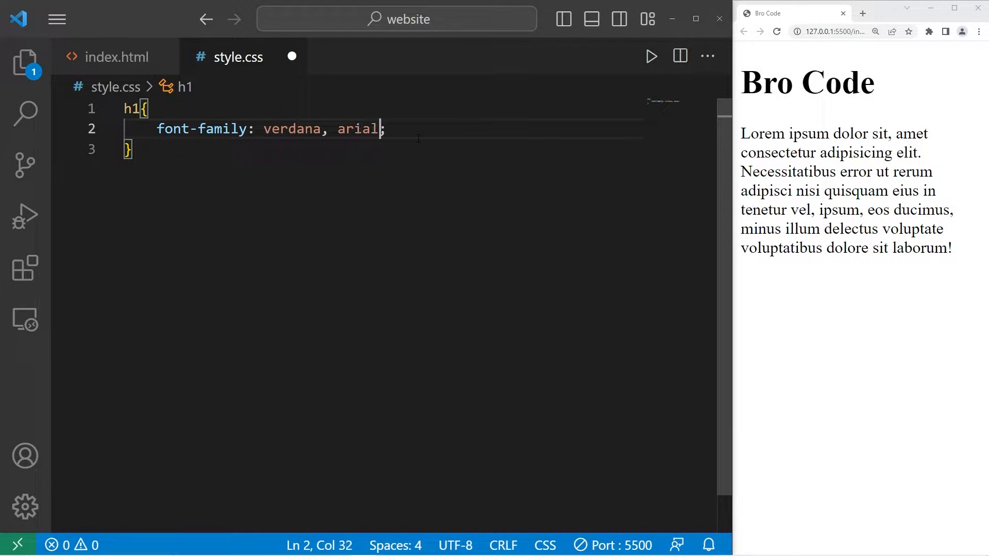
pyautogui.doubleClick(291, 129)
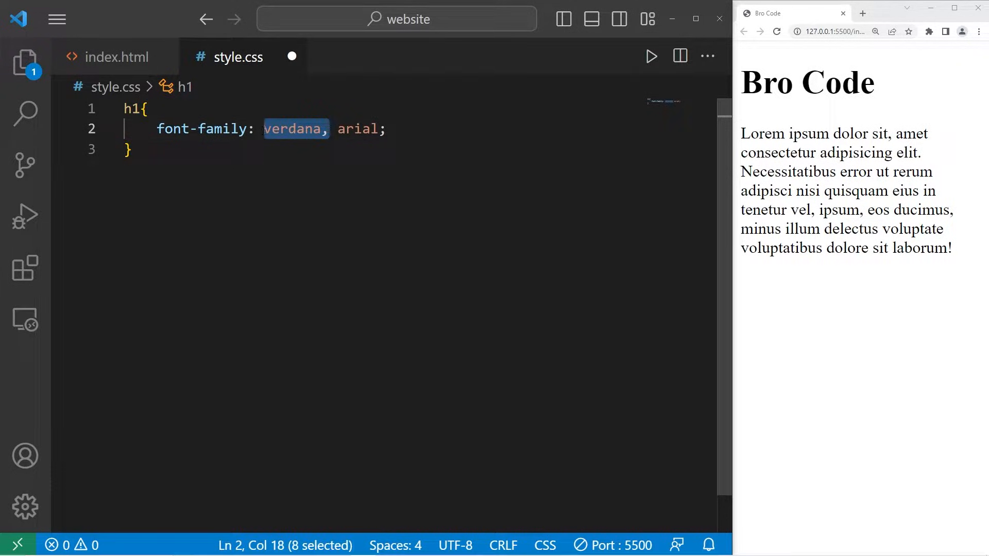
pyautogui.press('Delete')
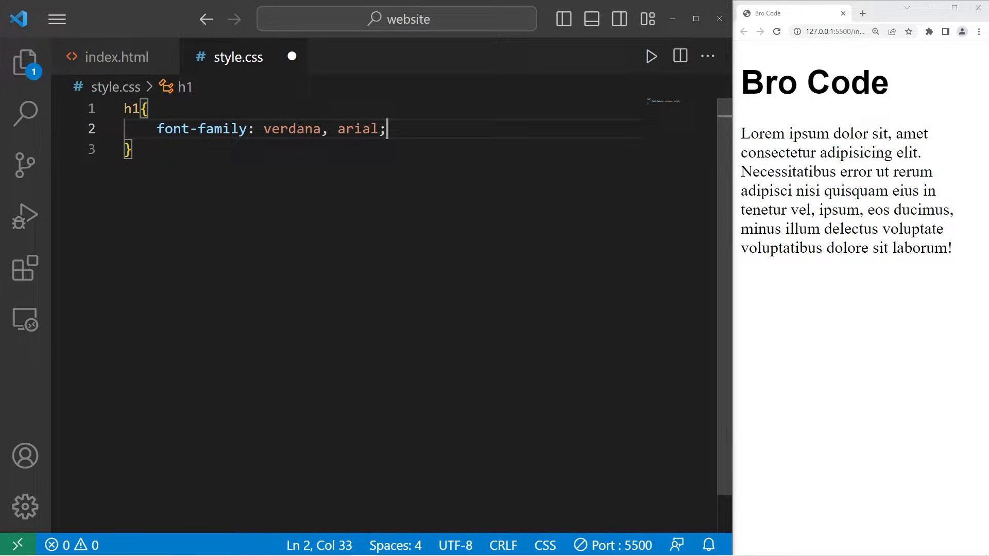
pyautogui.doubleClick(202, 128)
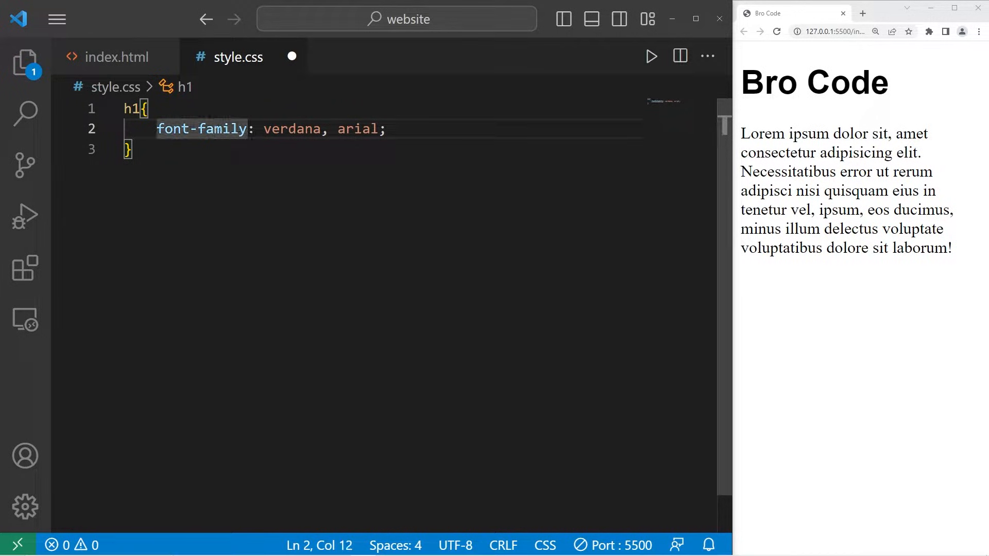
pyautogui.click(133, 150)
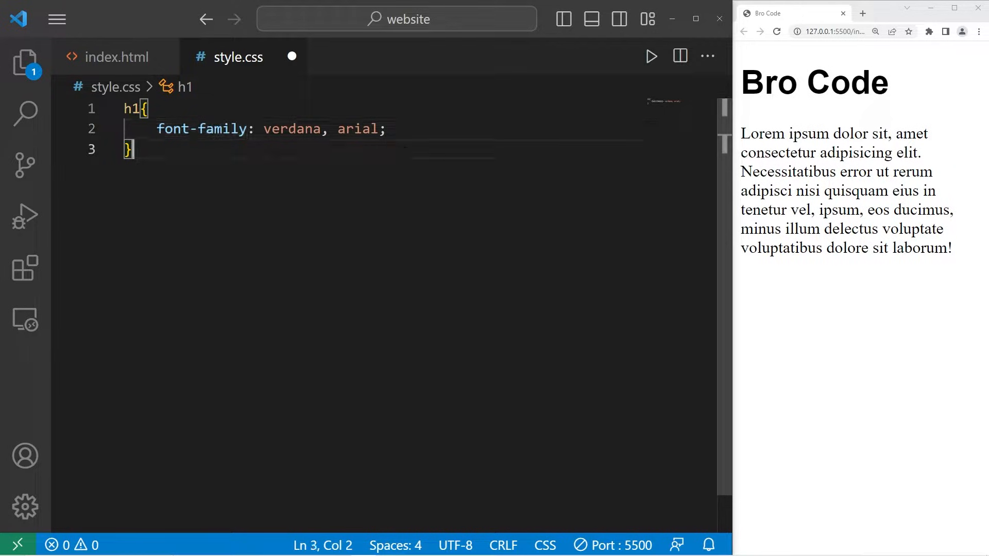
# - Write a p rule with font-family "lucida console", "courier new"
pyautogui.write('p{')
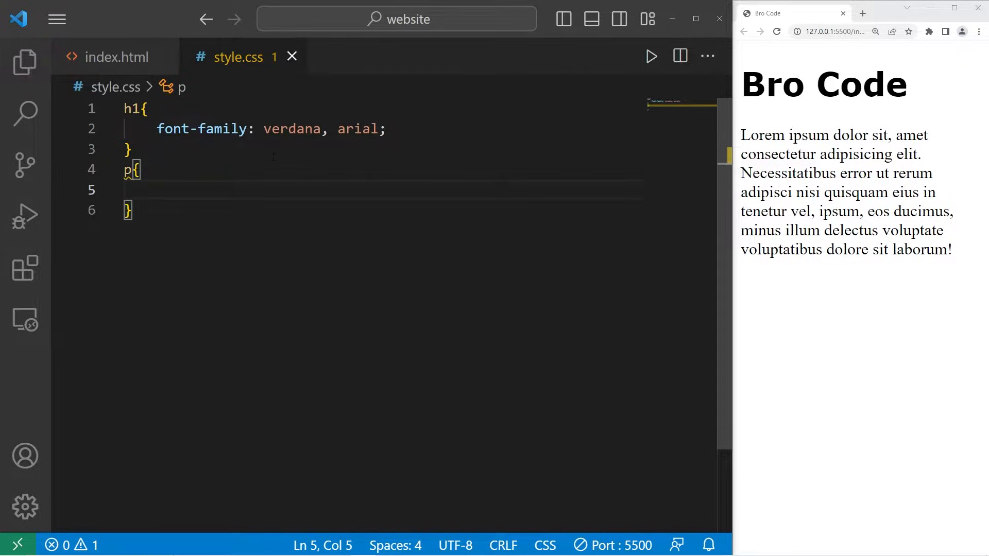
pyautogui.write('font-fami')
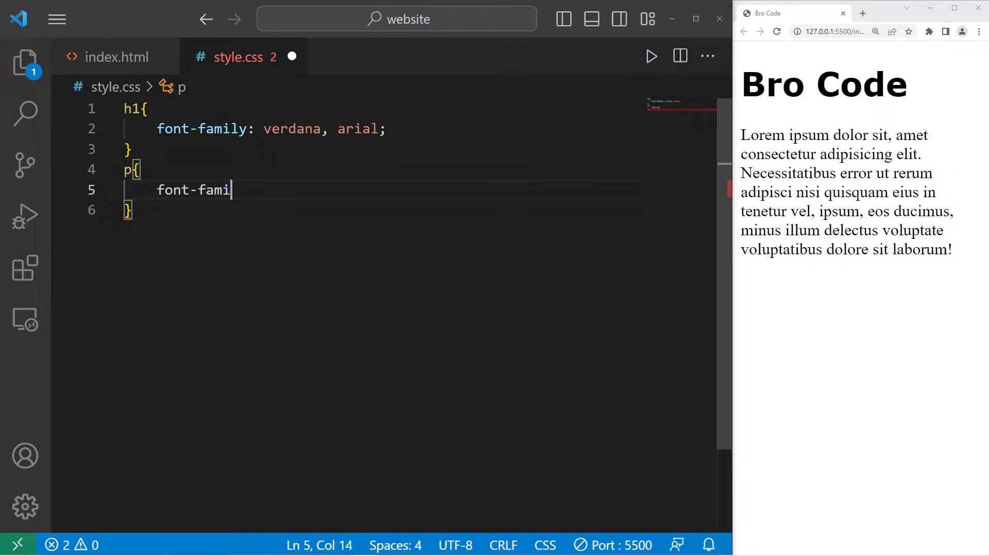
pyautogui.write('ly:')
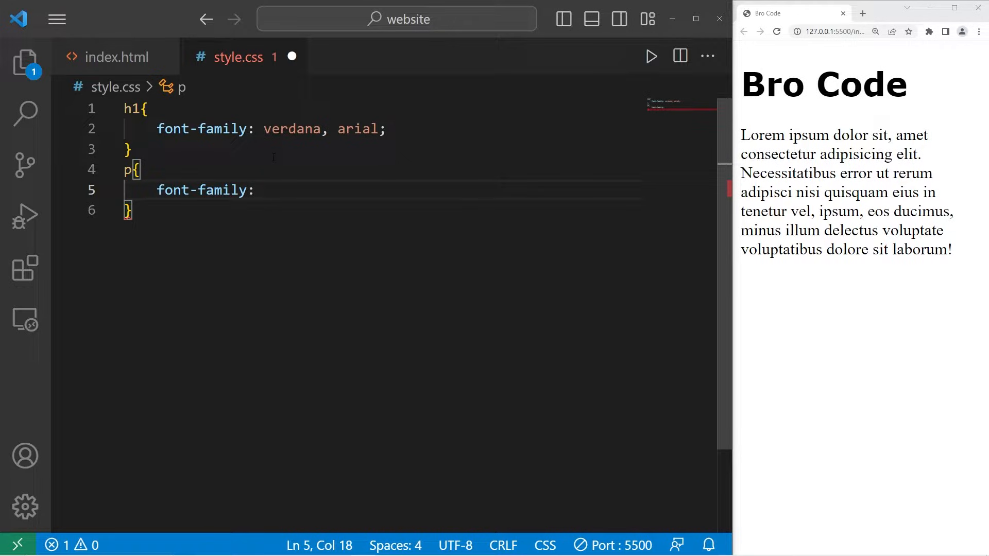
pyautogui.write('lucid')
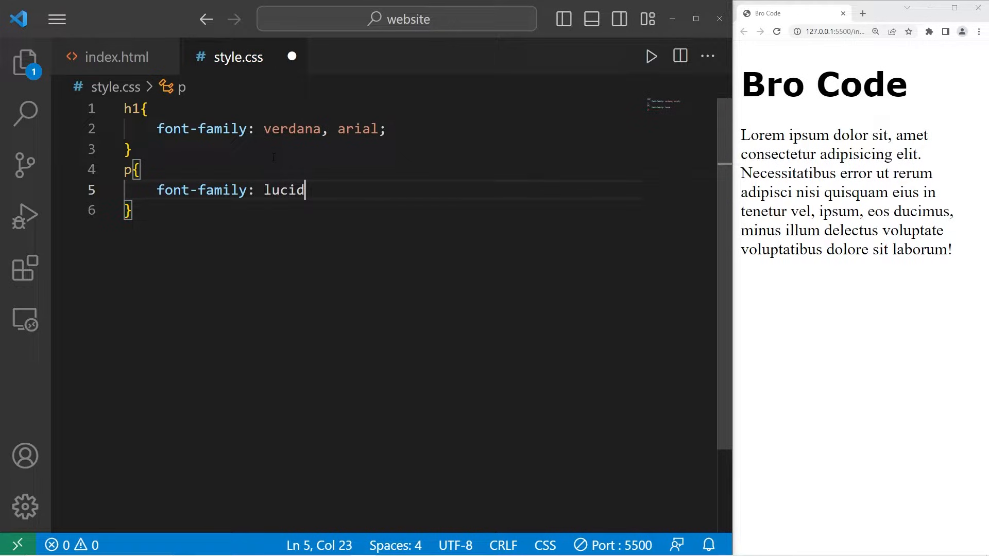
pyautogui.write('a console')
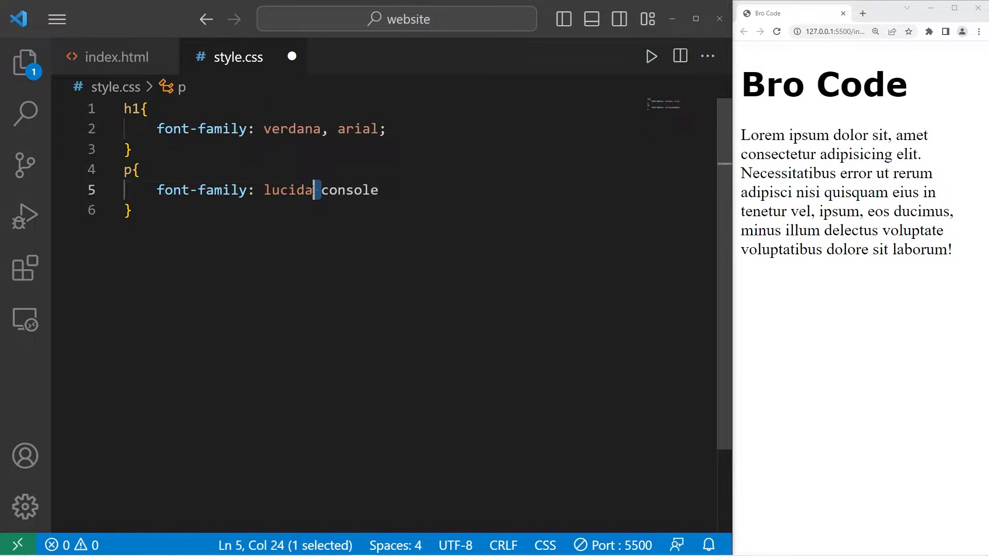
pyautogui.write('"')
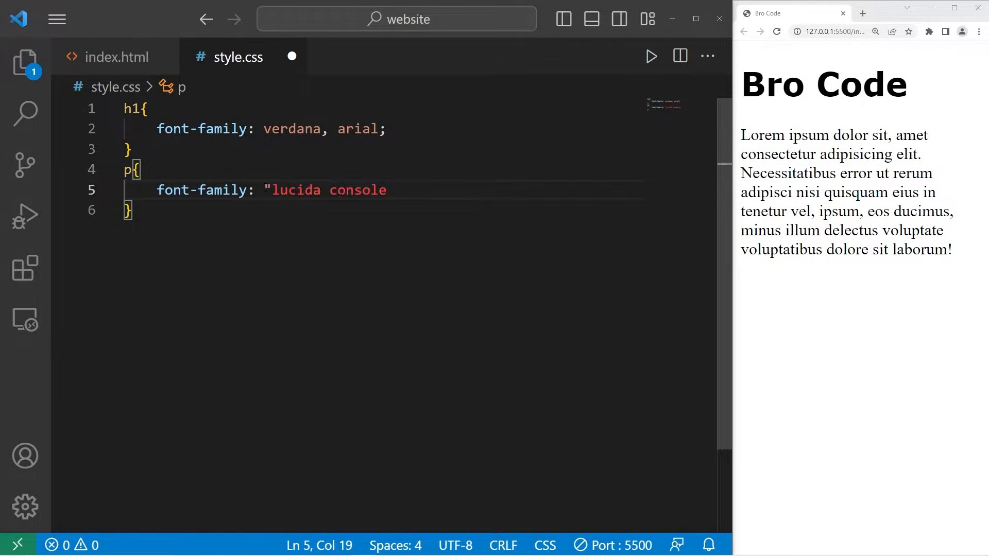
pyautogui.write('", "')
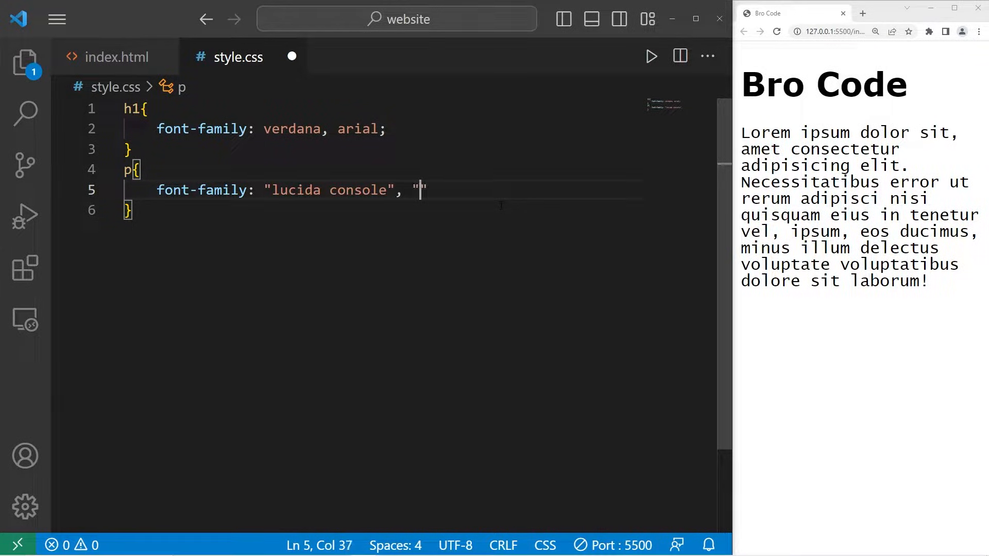
pyautogui.write('courier new')
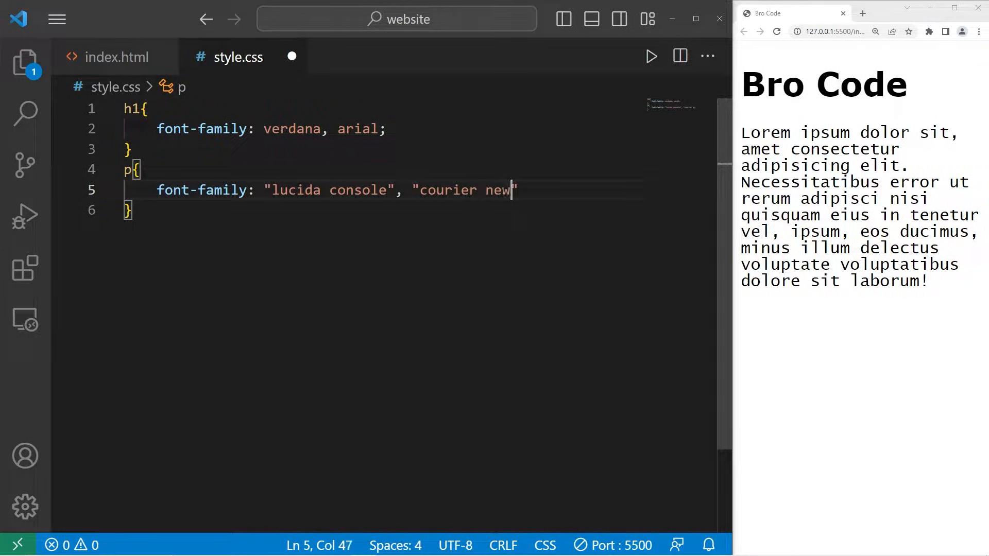
pyautogui.write(';')
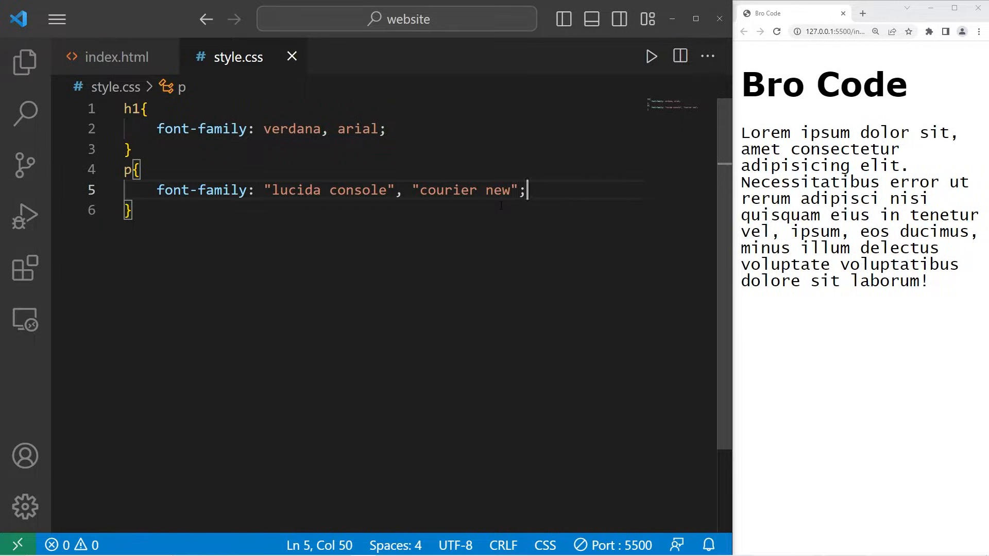
# - Remove the first font to preview courier new, then restore "lucida console"
pyautogui.press('Backspace')
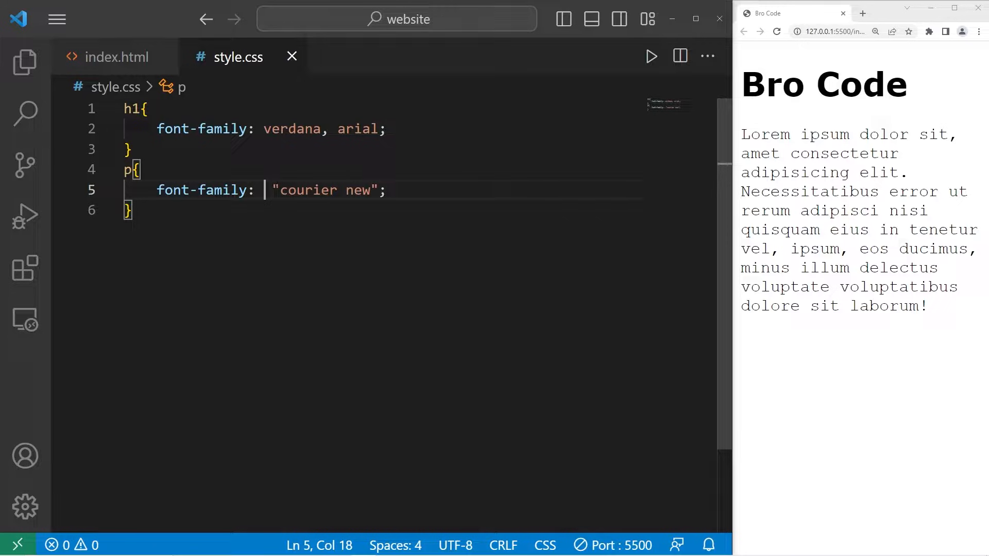
pyautogui.write('"lucida console",')
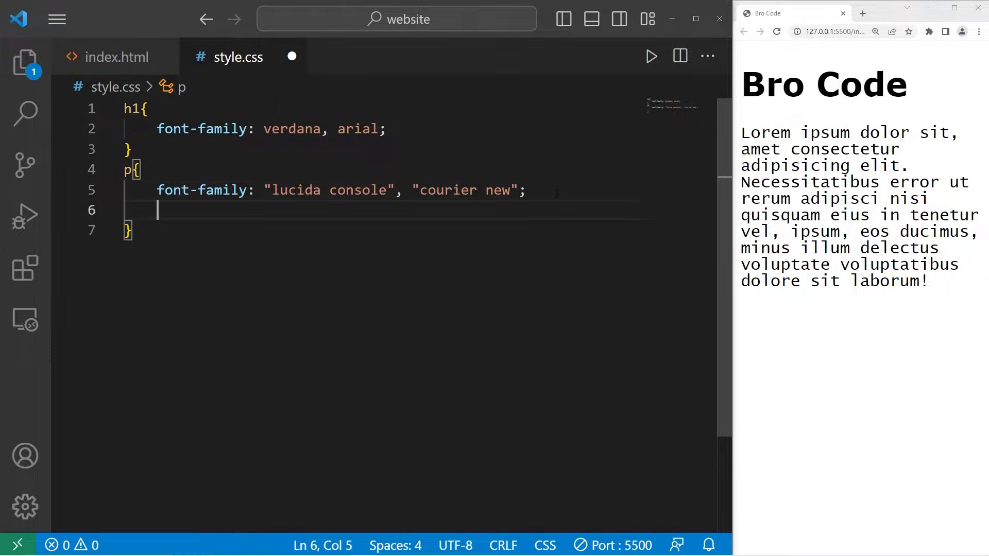
# - Give the paragraph a font-size in px, trying 16 and 18
pyautogui.write('font-siz')
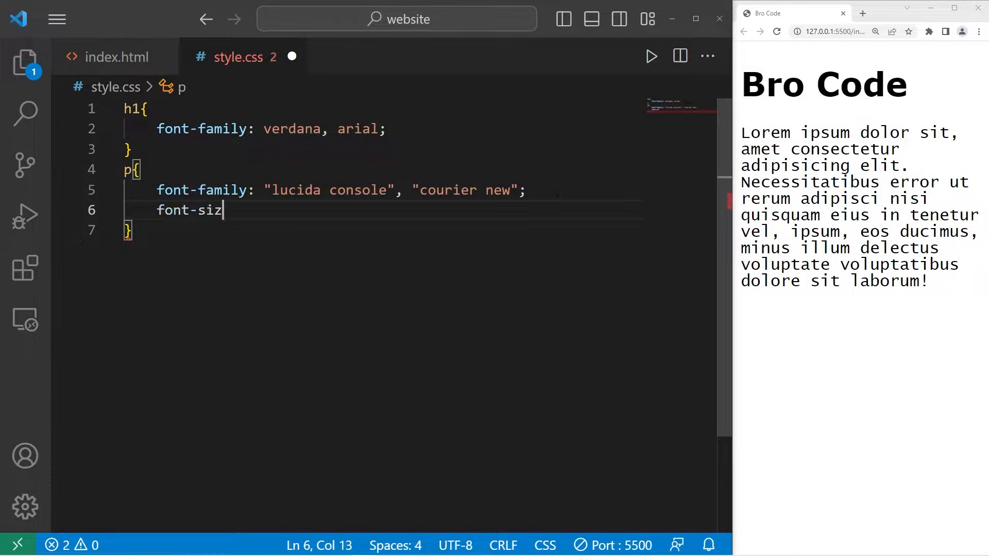
pyautogui.write('e: 16')
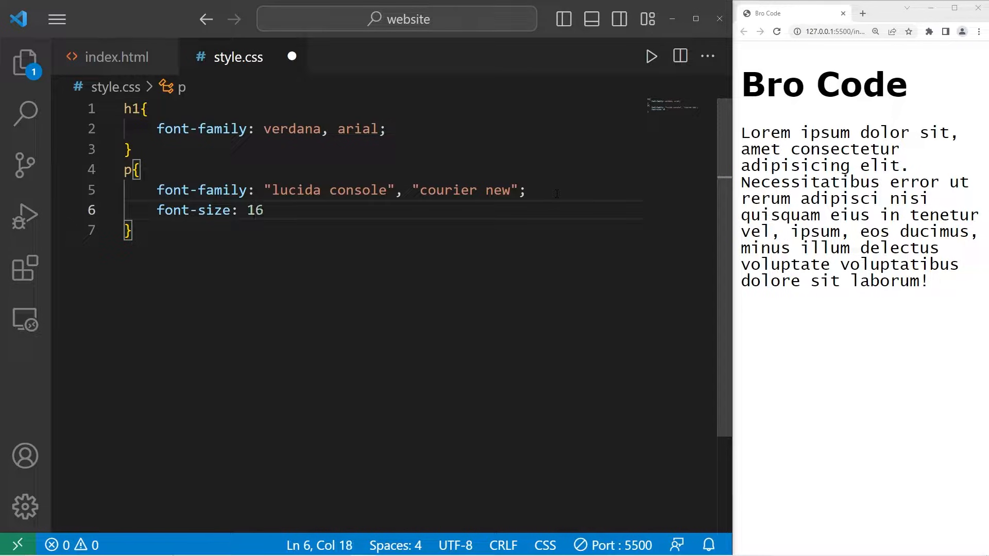
pyautogui.write('px;')
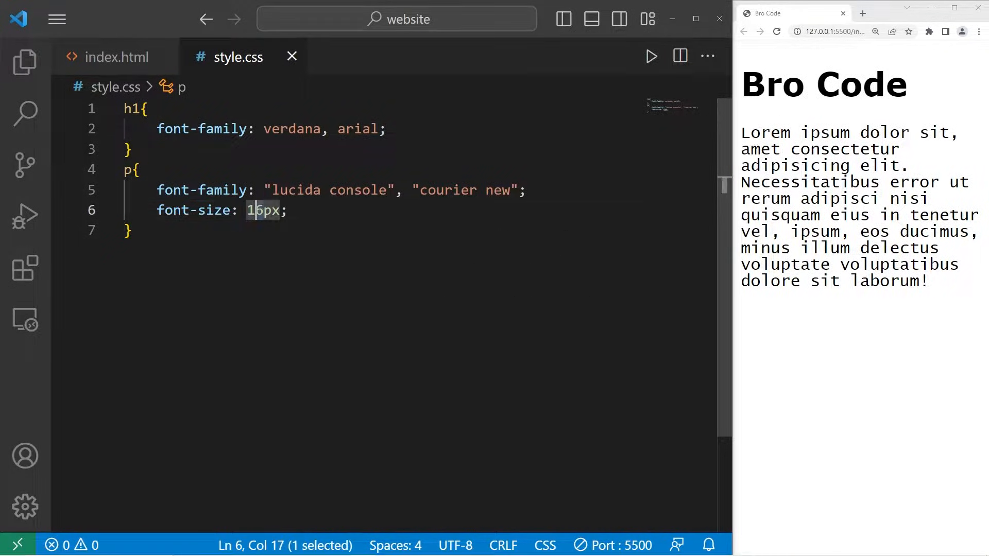
pyautogui.write('18')
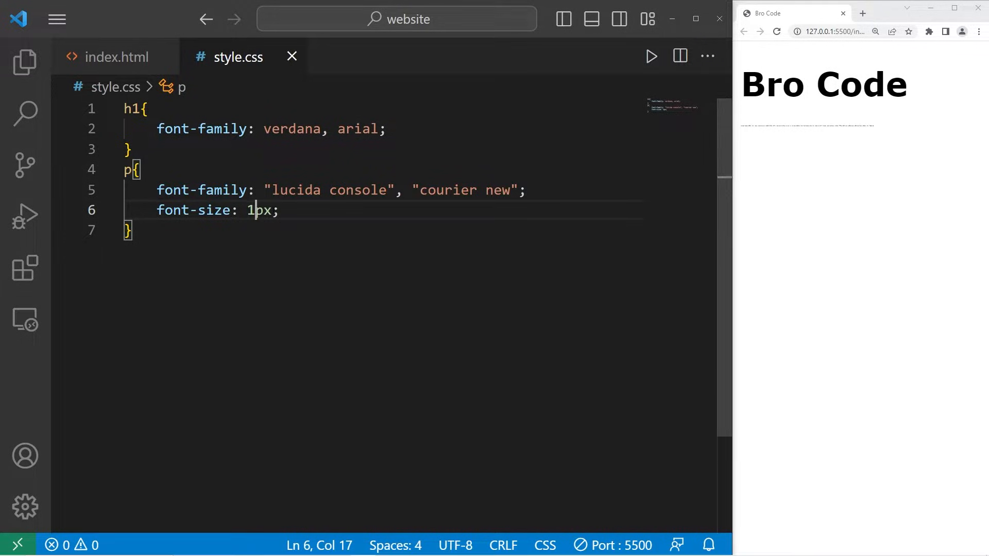
pyautogui.press('Backspace')
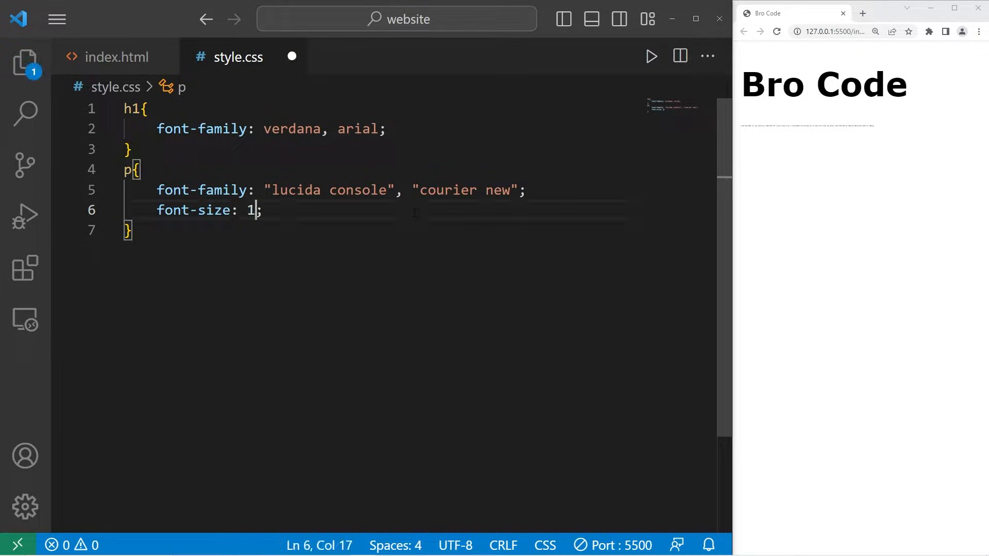
# - Switch the size to em values and settle on 1em, saving to preview
pyautogui.write('em')
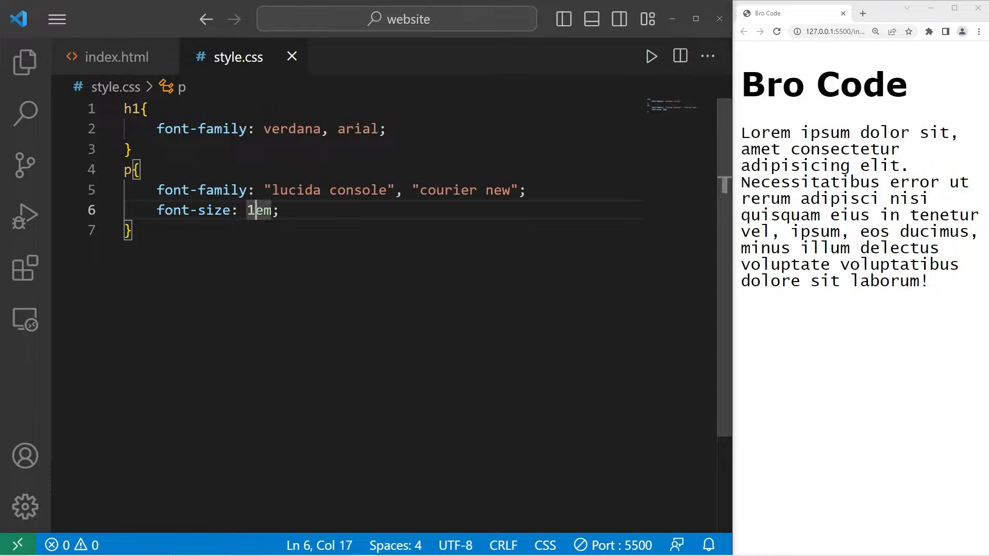
pyautogui.write('.1')
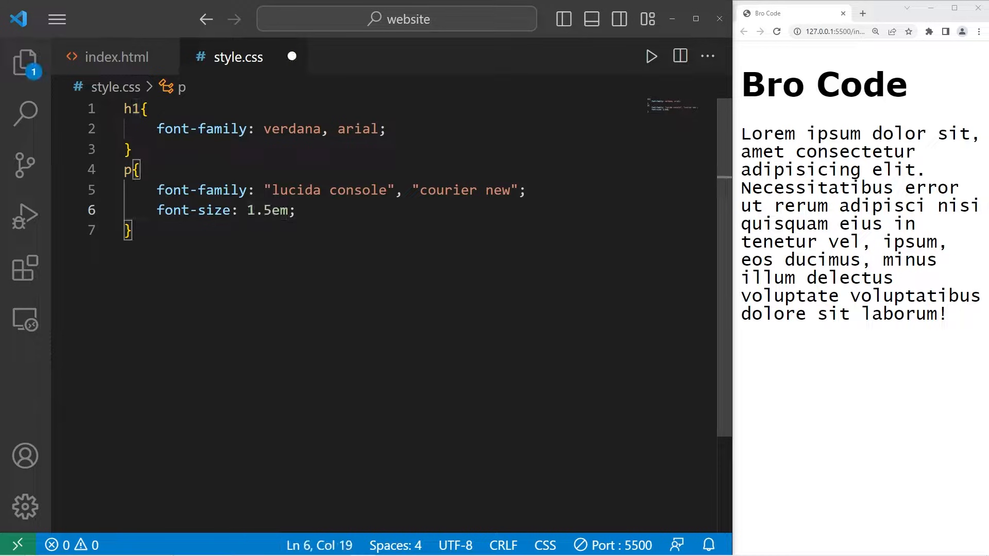
pyautogui.doubleClick(258, 210)
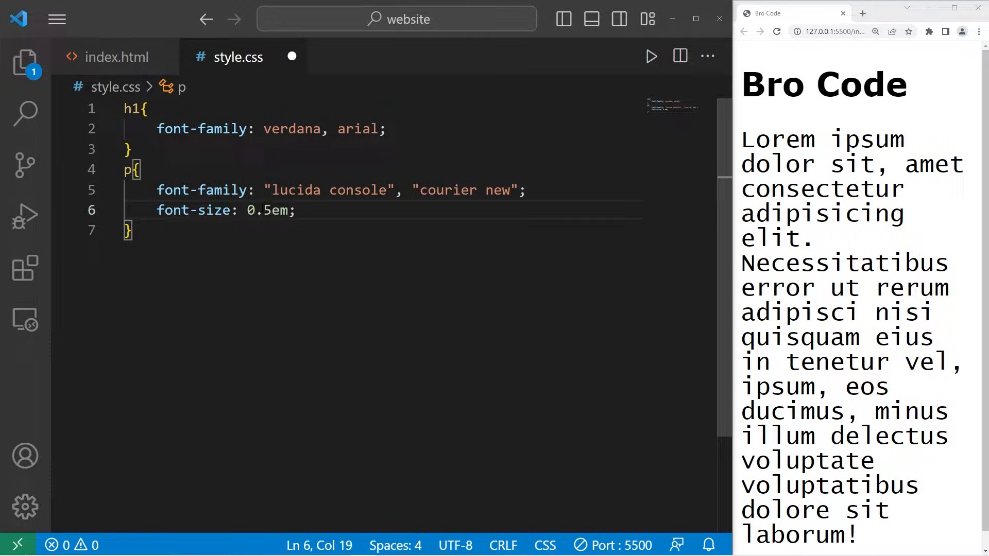
pyautogui.press('ctrl+s')
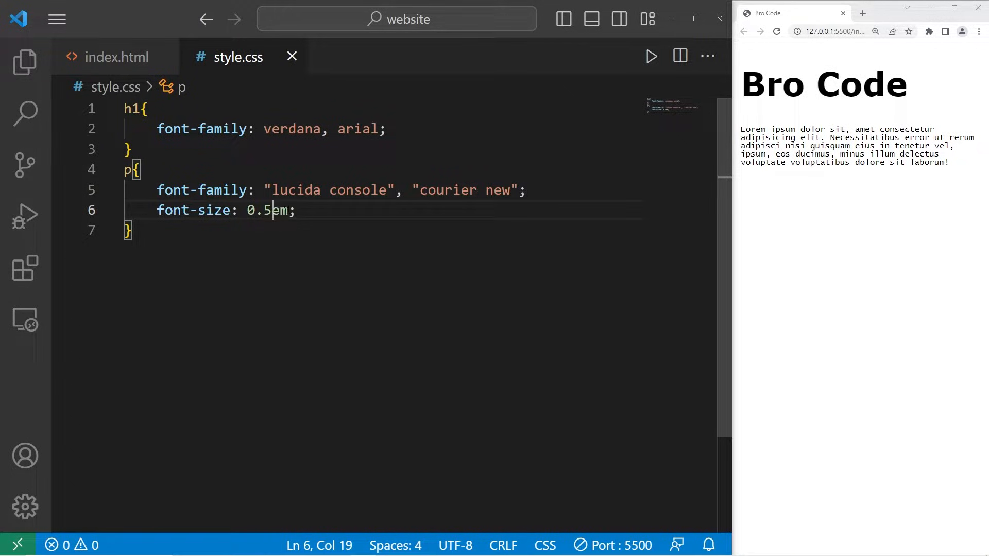
pyautogui.press('shift+Left')
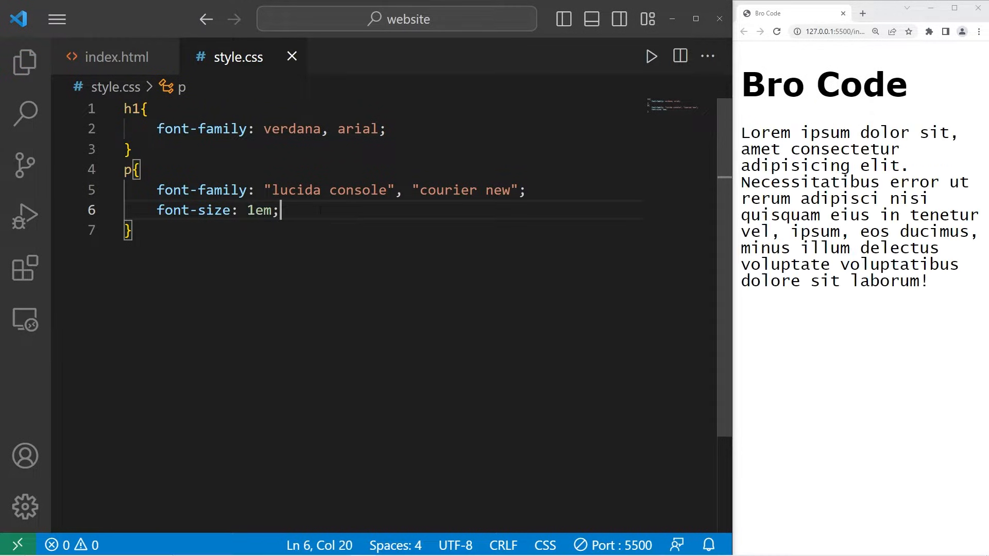
# - Set the paragraph's font-weight to bold and font-style to italic after trying normal
pyautogui.write('font-we')
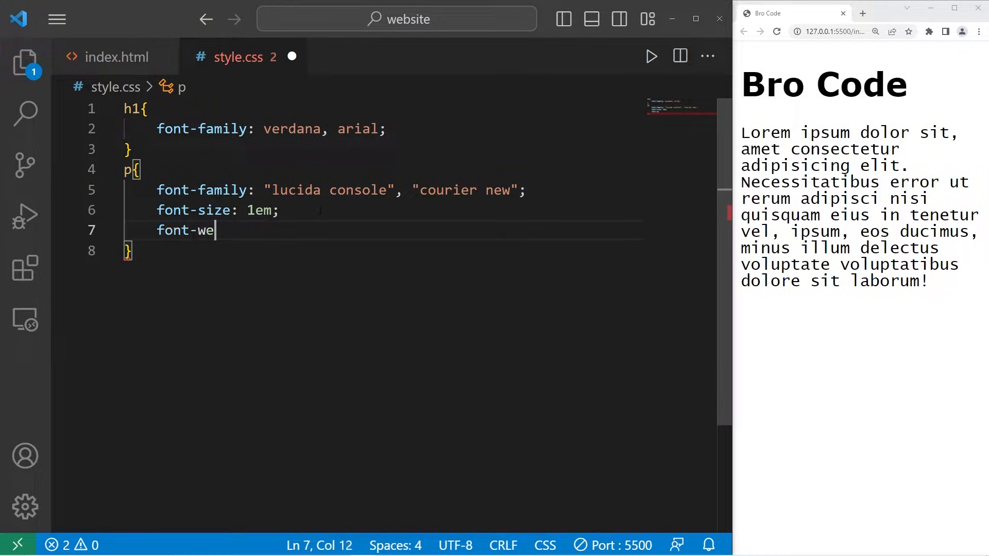
pyautogui.write('ight: normal;')
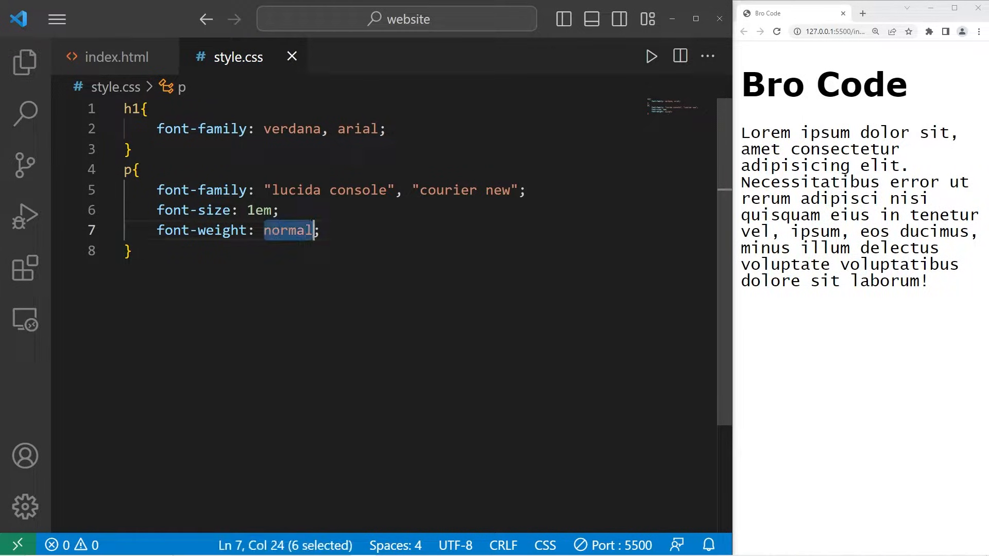
pyautogui.write('bold')
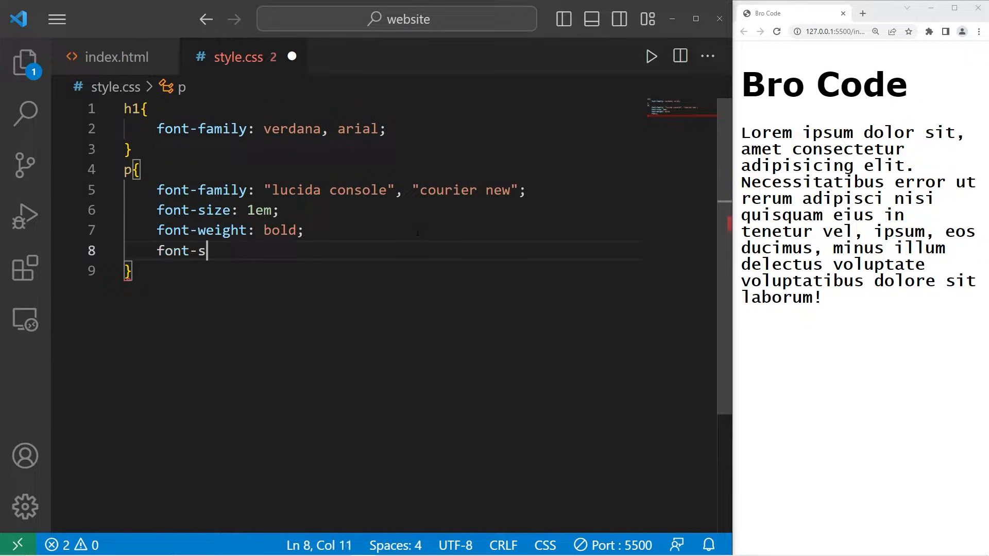
pyautogui.write('tyle: no')
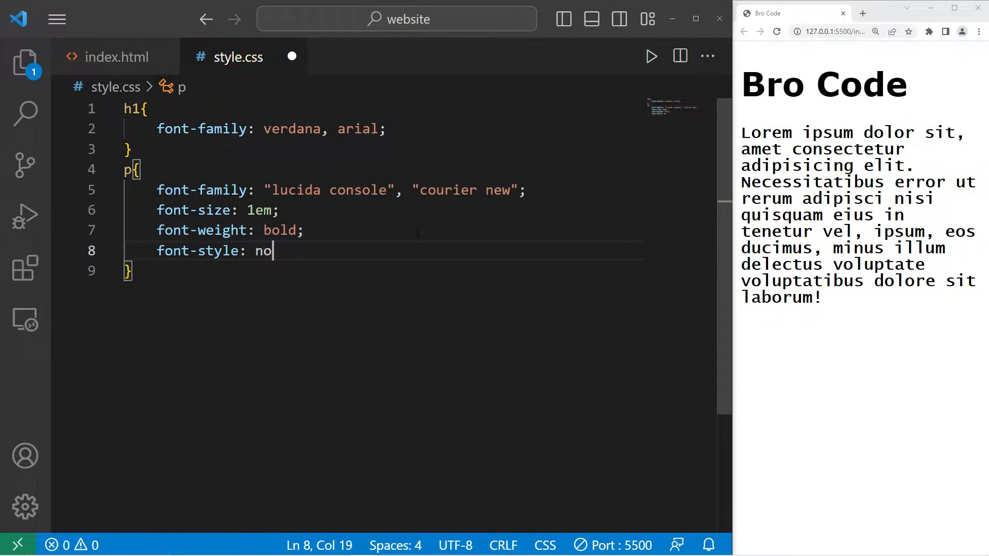
pyautogui.write('rmal;')
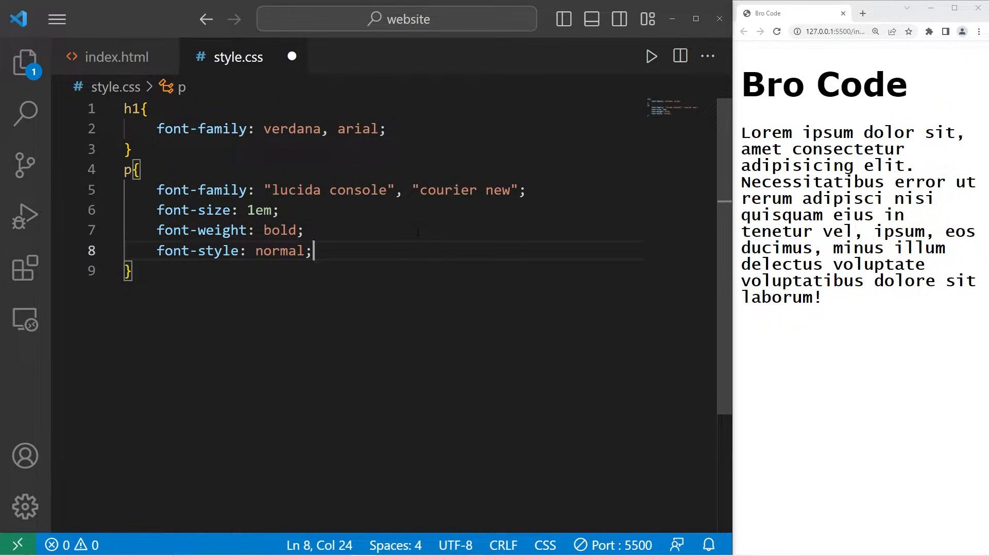
pyautogui.write('it')
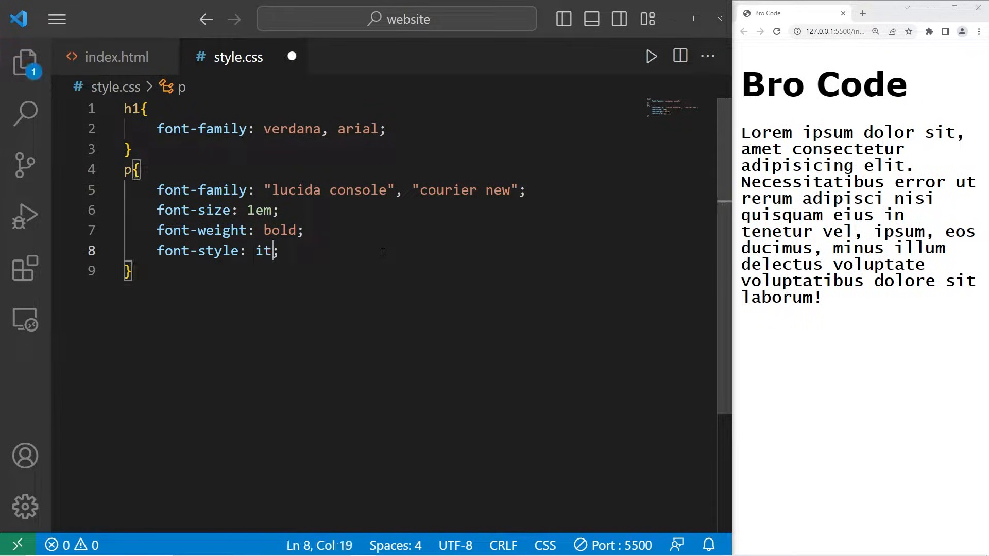
pyautogui.write('alic')
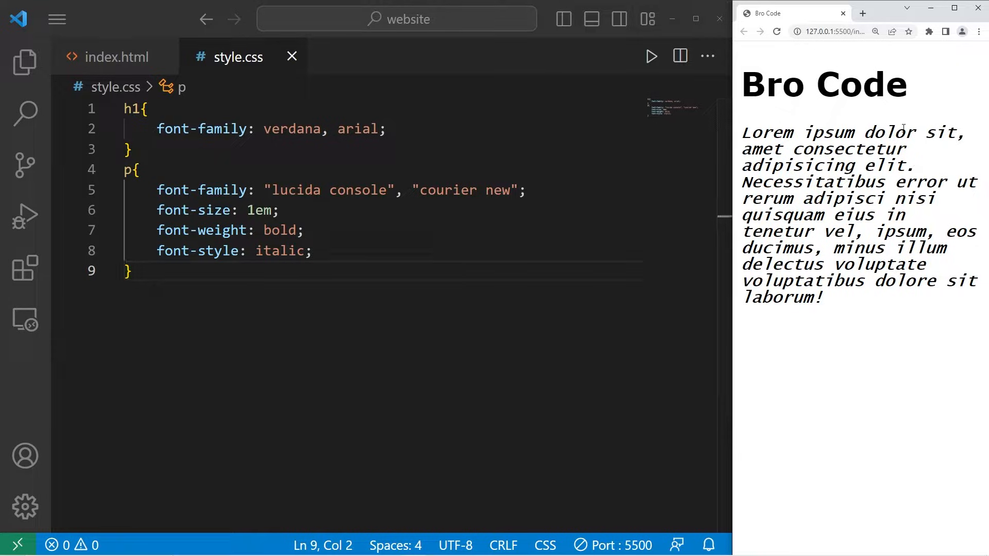
pyautogui.click(861, 12)
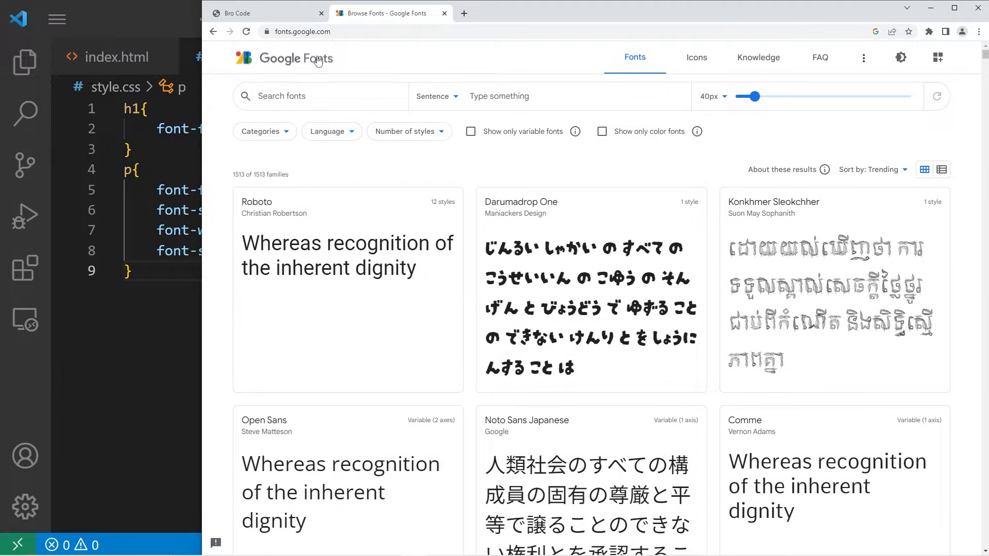
pyautogui.moveTo(556, 182)
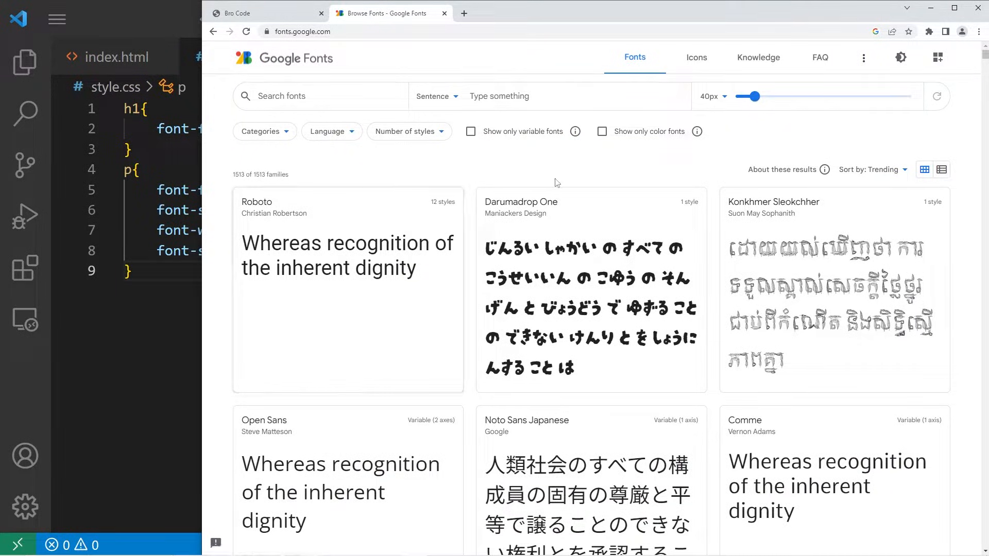
# - Uncheck Serif in the Categories filter and open Open Sans in a new tab
pyautogui.click(260, 130)
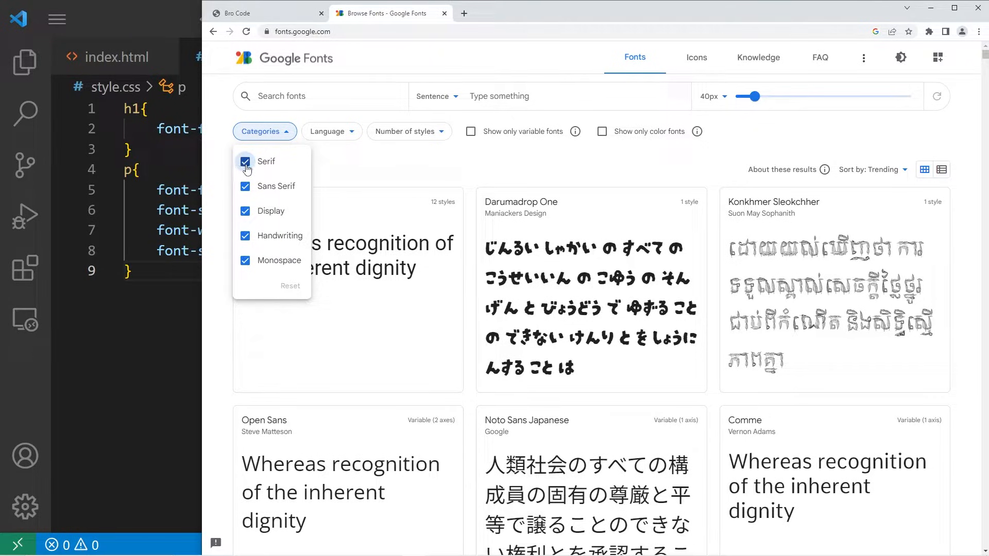
pyautogui.click(245, 161)
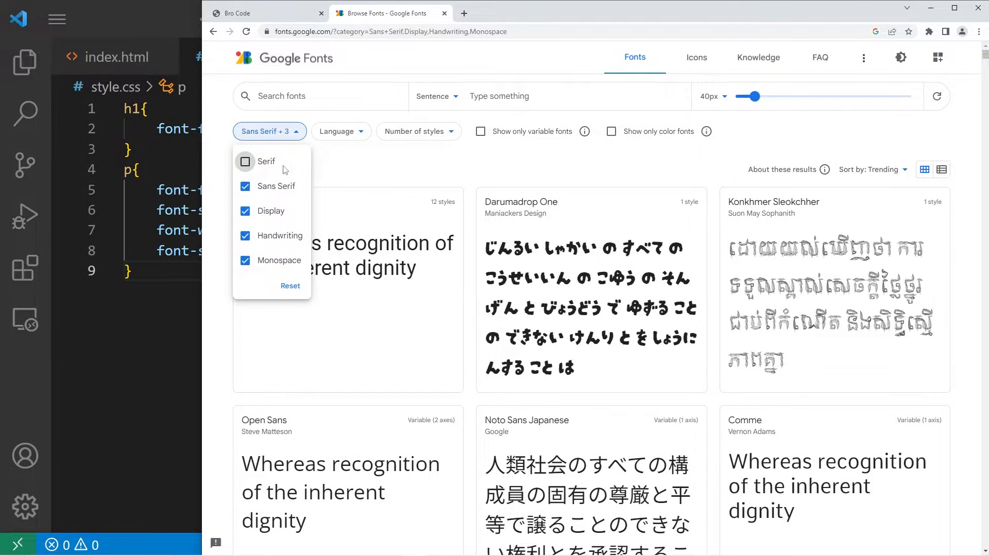
pyautogui.moveTo(522, 168)
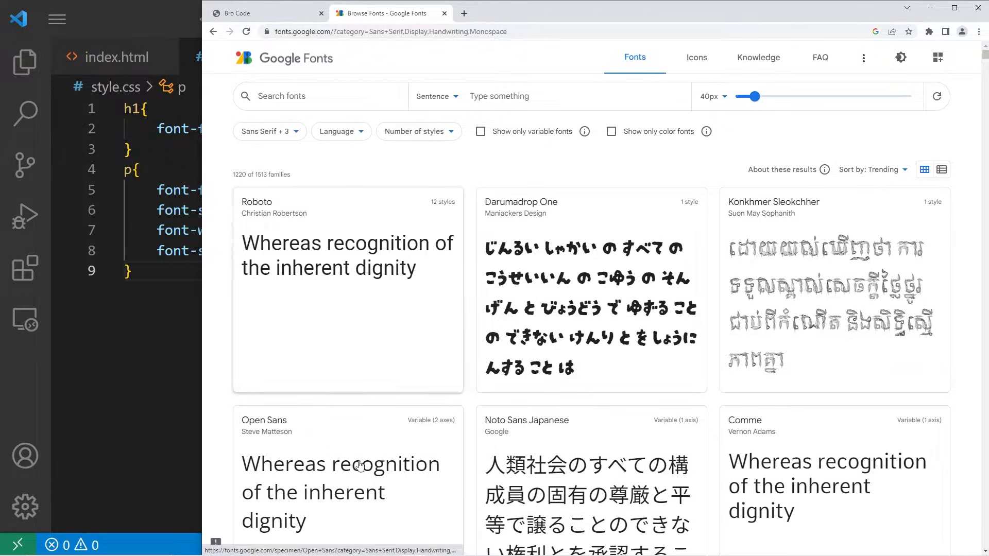
pyautogui.moveTo(339, 211)
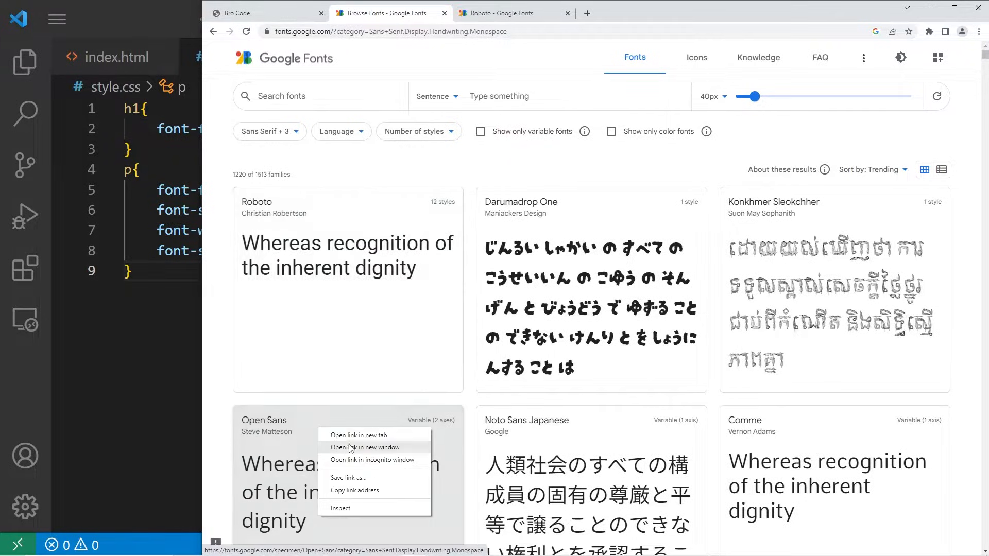
pyautogui.click(358, 435)
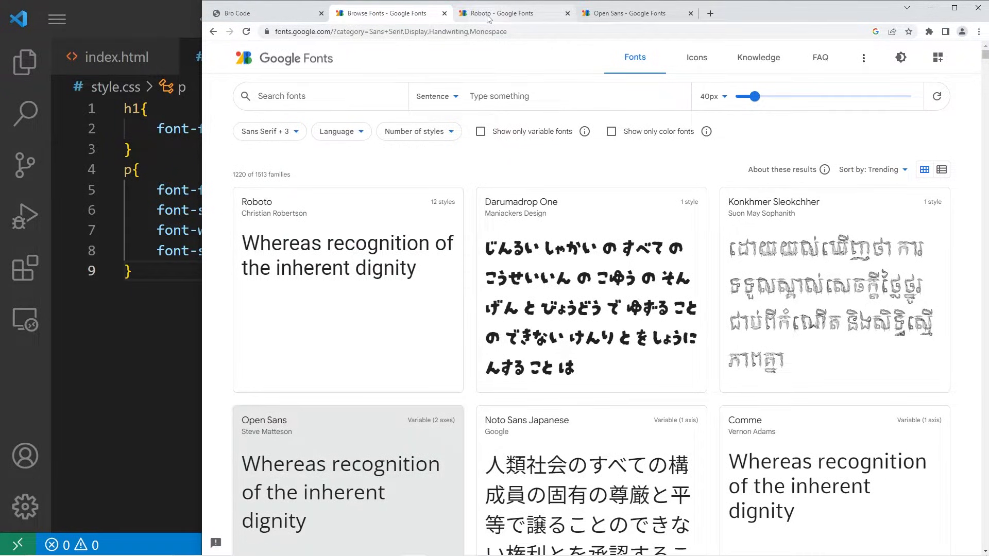
# - Select the Roboto Regular 400 style on its specimen page
pyautogui.click(634, 13)
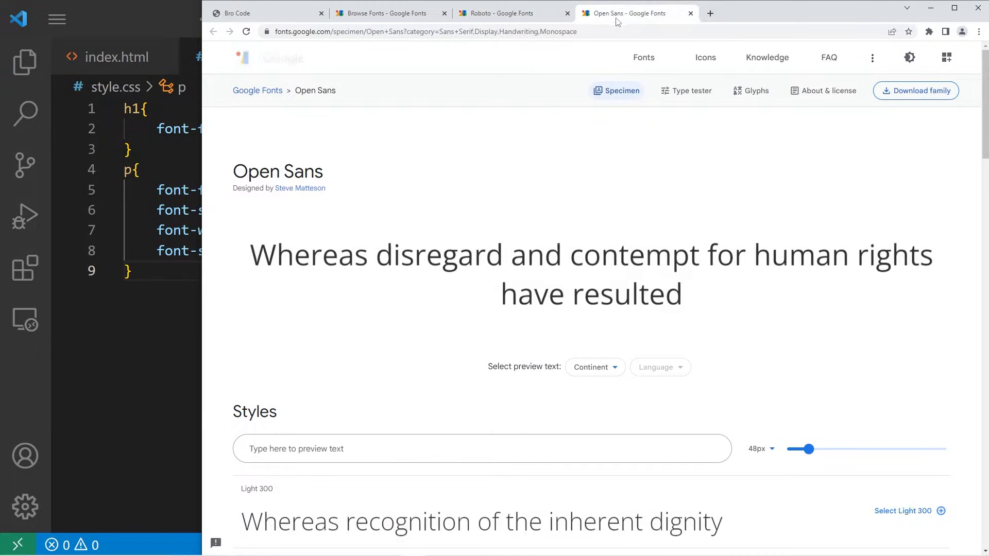
pyautogui.click(512, 14)
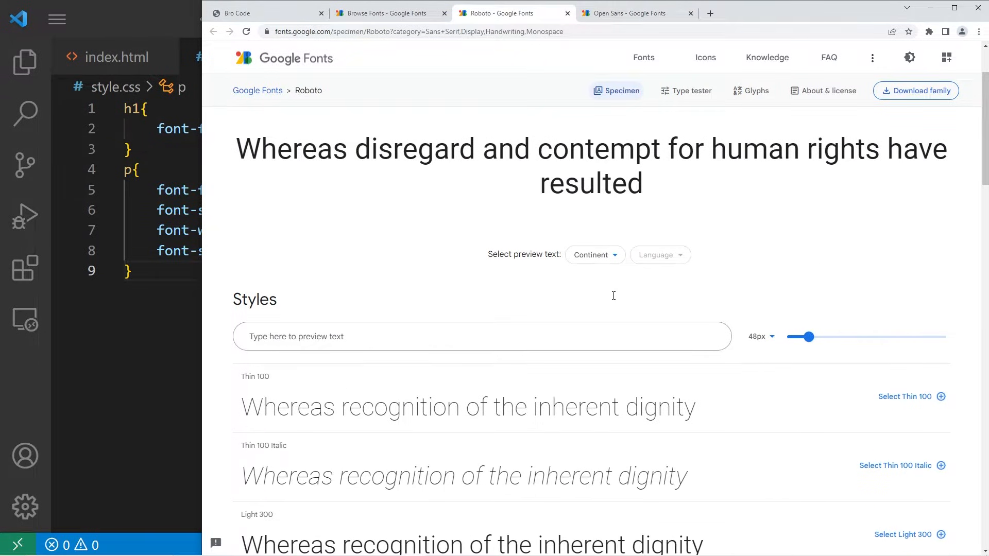
pyautogui.scroll(-3)
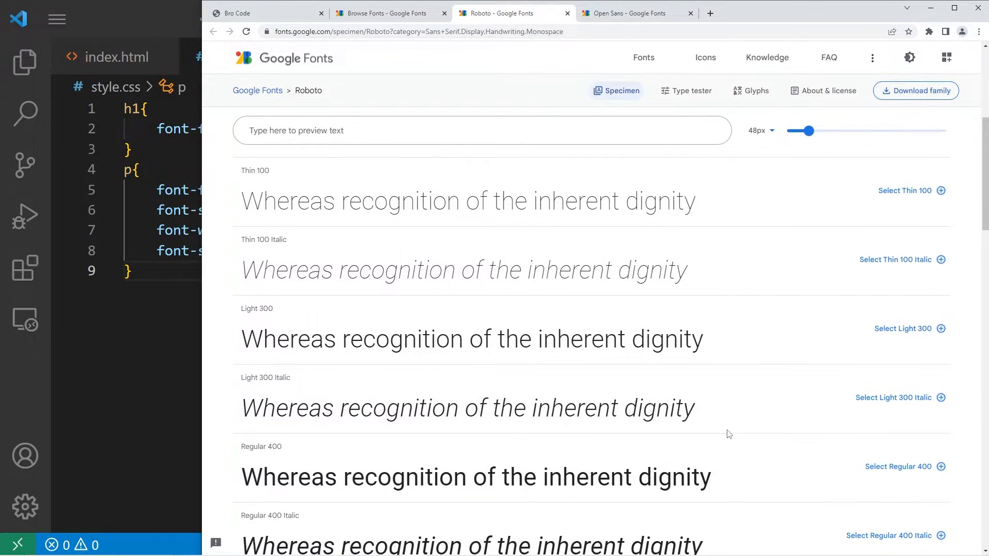
pyautogui.scroll(-3)
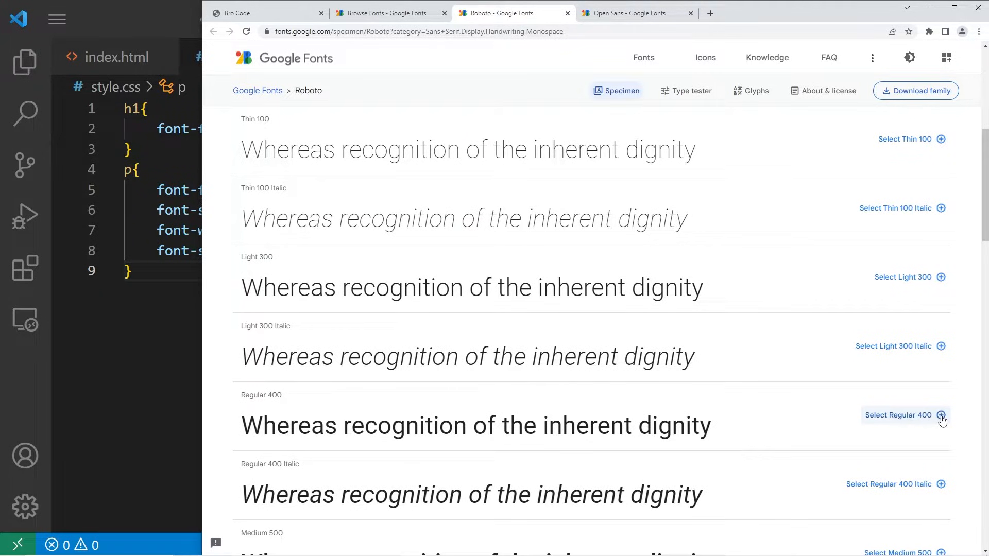
pyautogui.click(943, 416)
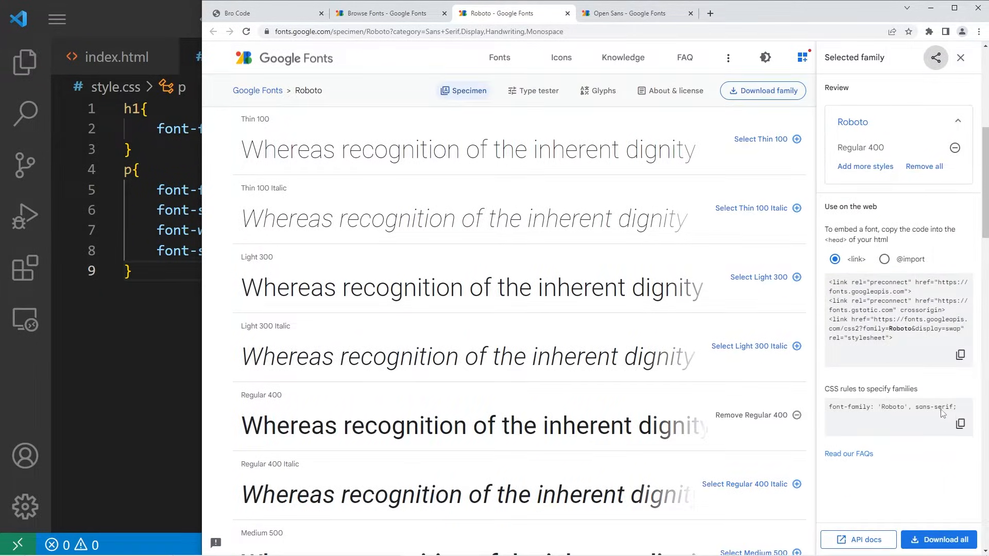
# - Select Open Sans Light 300 and grab the combined embed link code from selected families
pyautogui.click(634, 12)
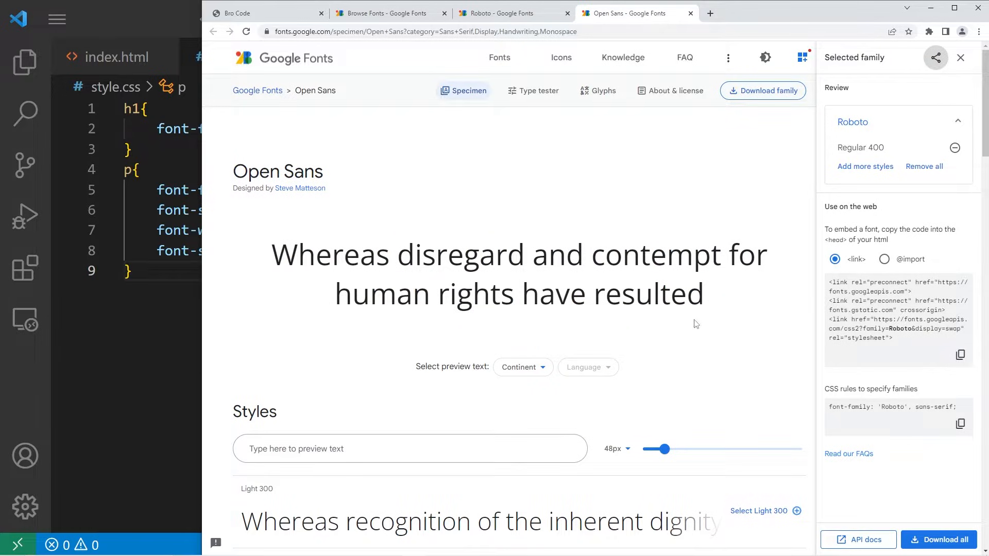
pyautogui.scroll(-3)
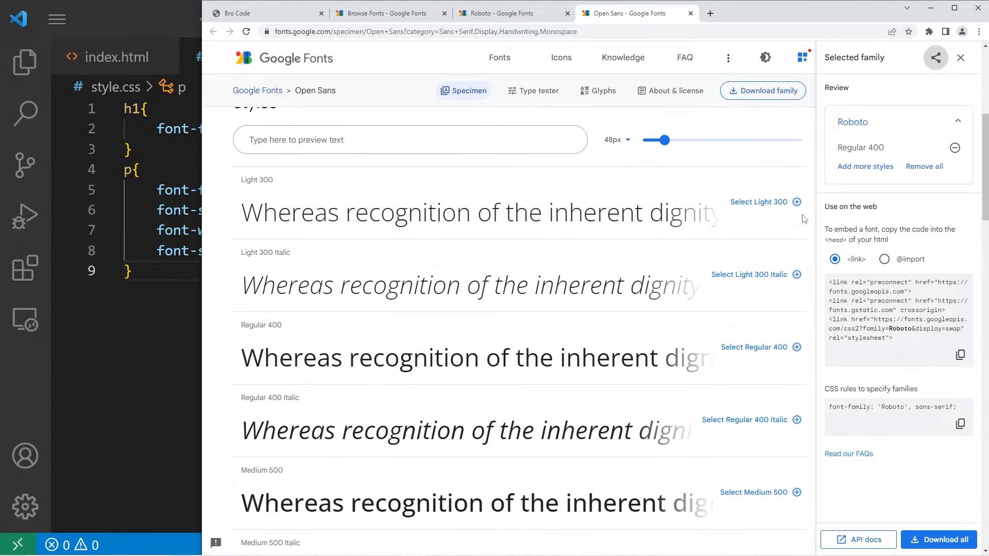
pyautogui.click(760, 202)
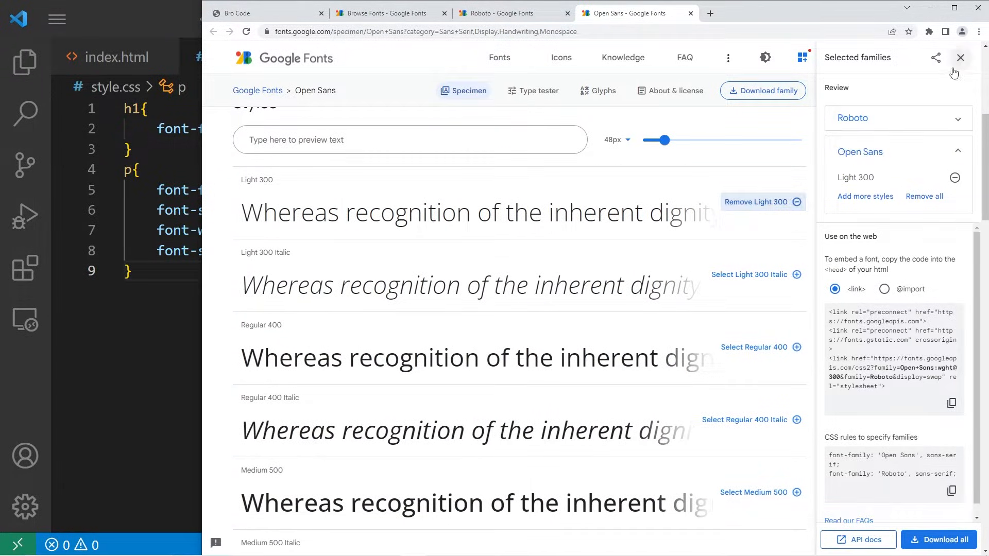
pyautogui.click(960, 57)
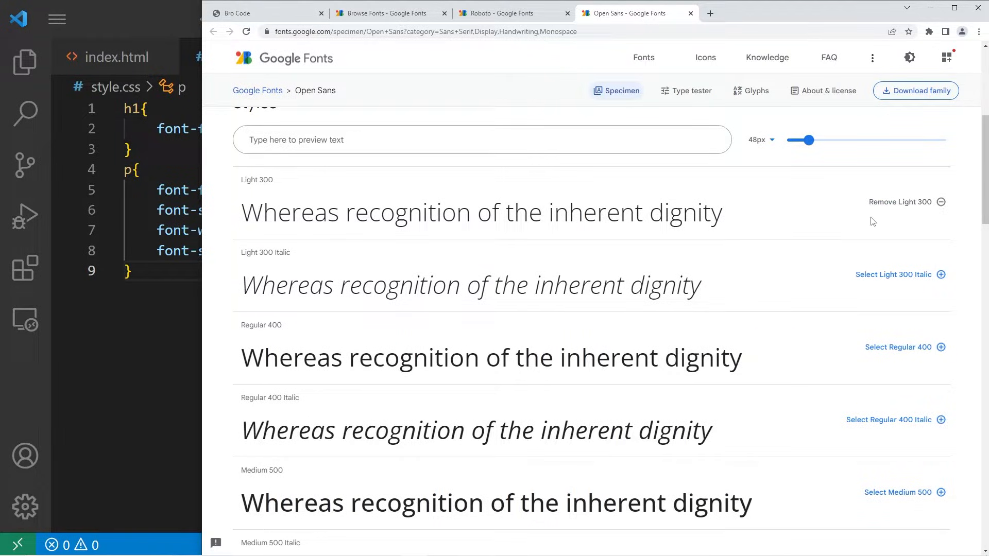
pyautogui.moveTo(740, 195)
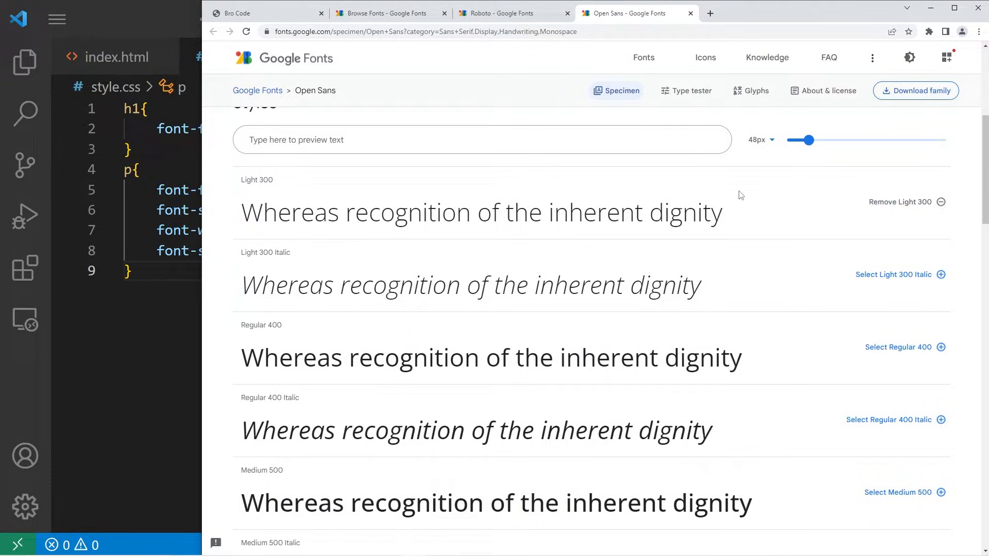
pyautogui.moveTo(946, 58)
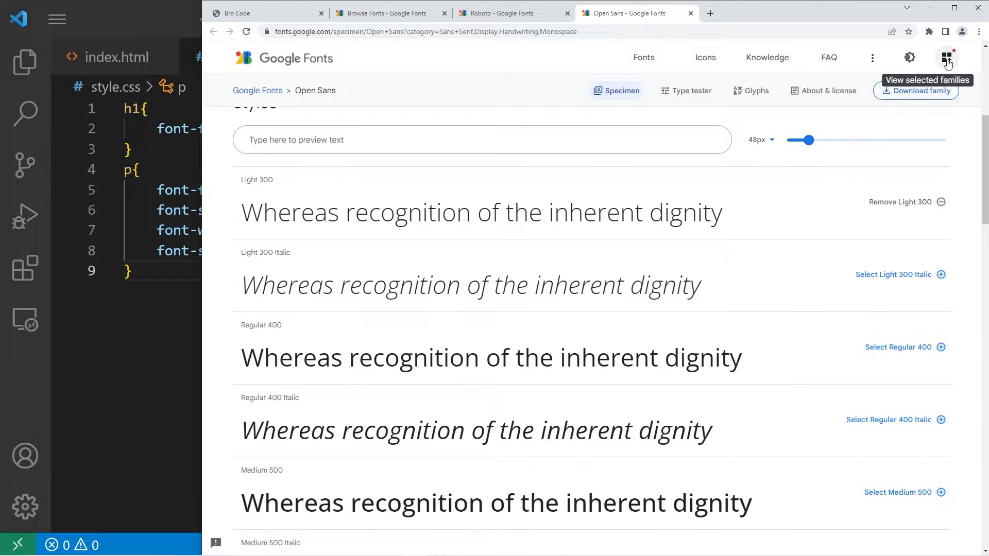
pyautogui.click(947, 58)
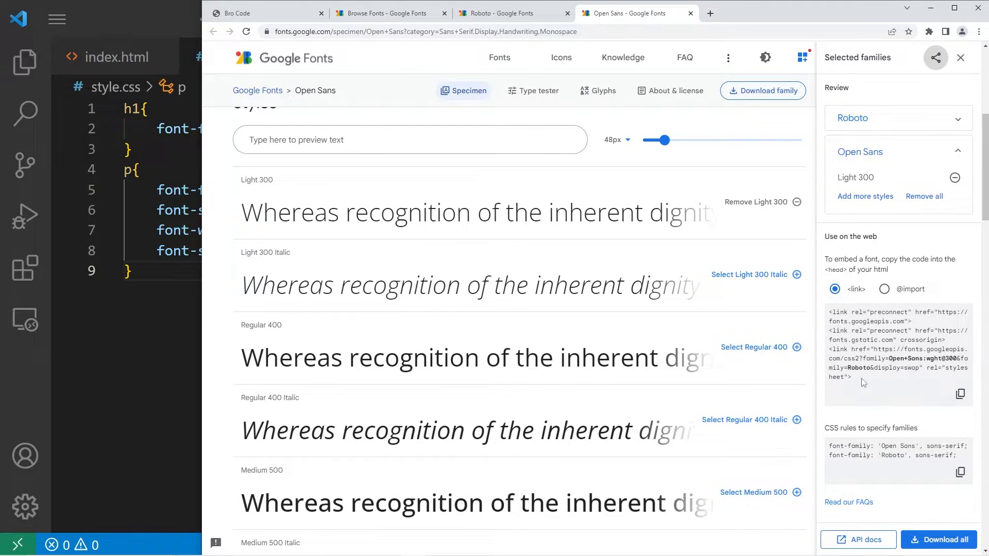
pyautogui.tripleClick(895, 344)
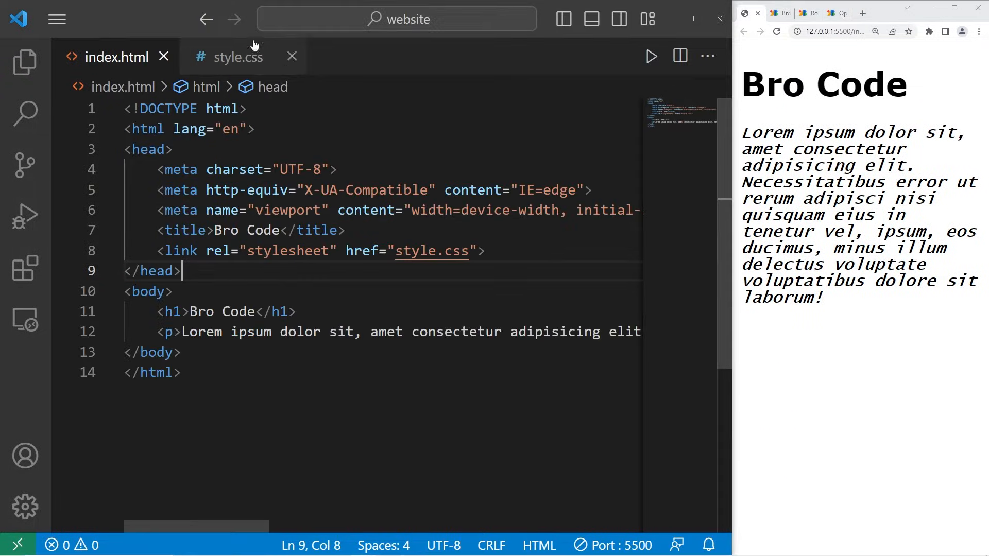
# - Paste the Google Fonts preconnect and stylesheet links into the index.html head
pyautogui.click(485, 252)
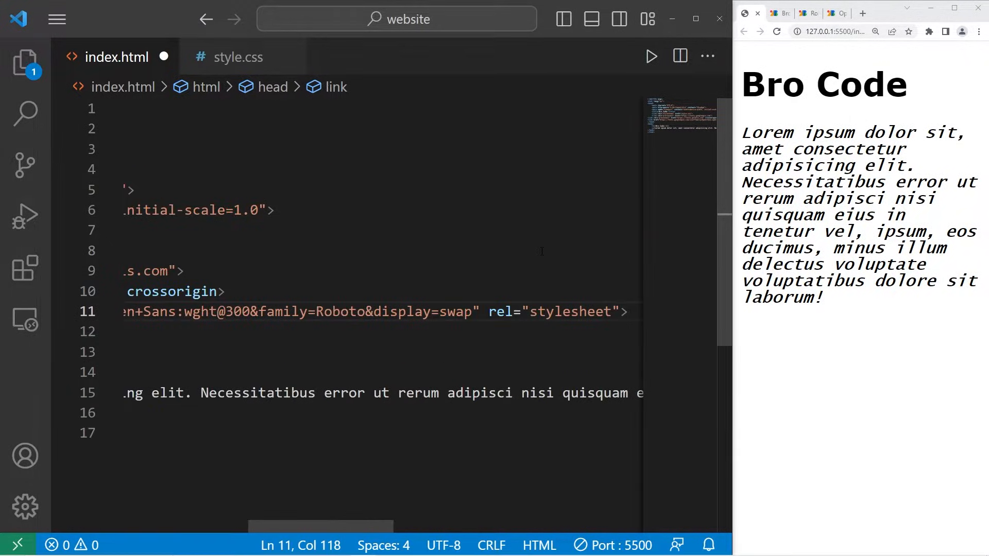
pyautogui.hscroll(-3)
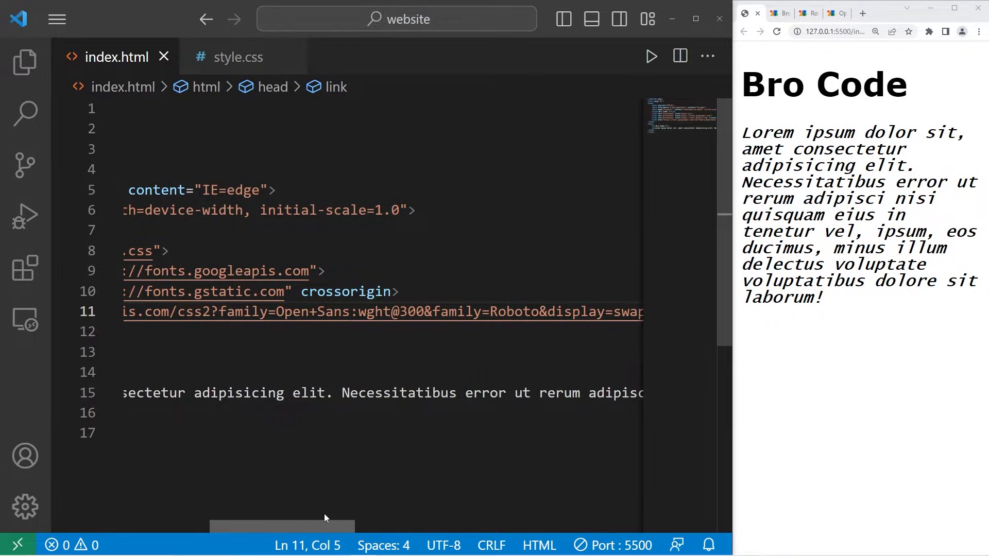
# - Prepend Roboto to the h1 font-family and copy the Open Sans name from the link
pyautogui.click(238, 57)
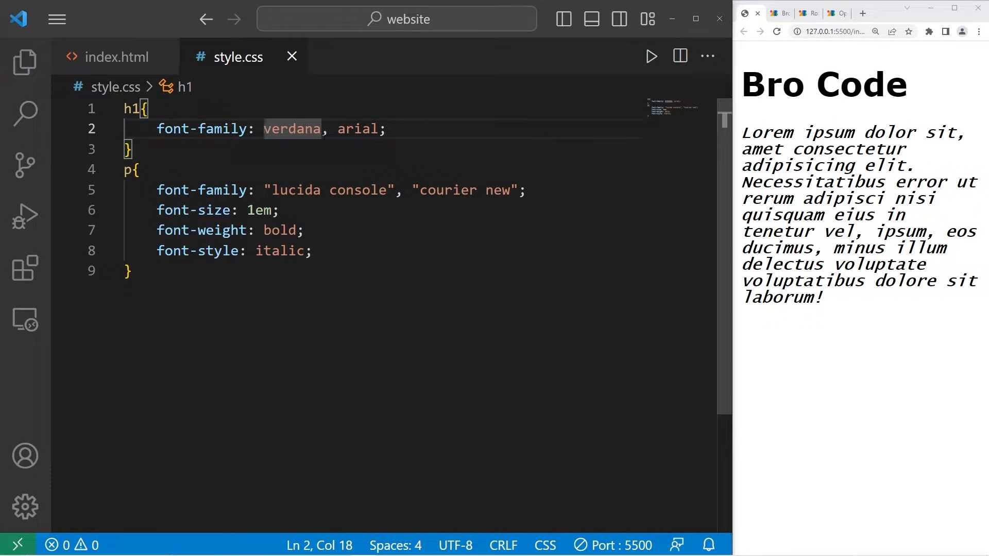
pyautogui.write('Roboto')
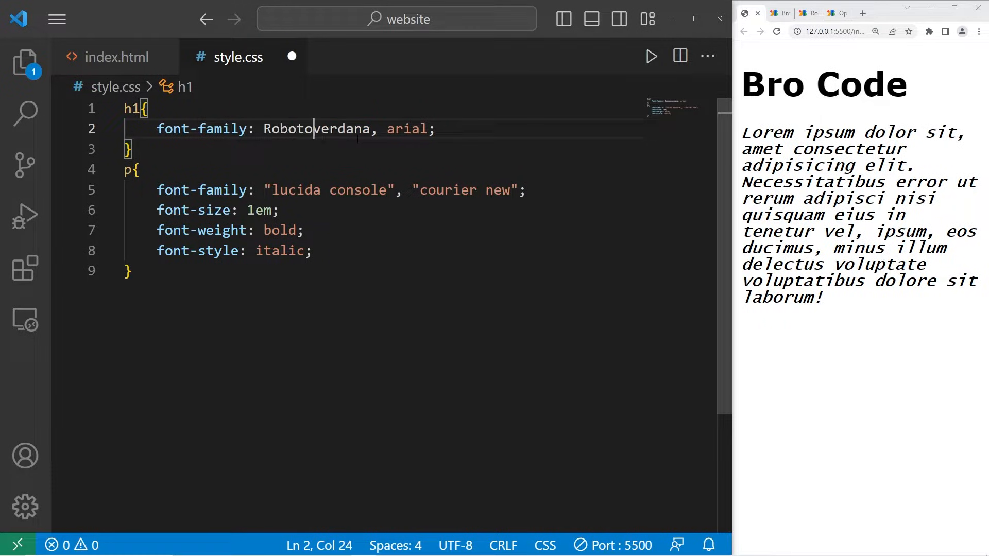
pyautogui.click(116, 56)
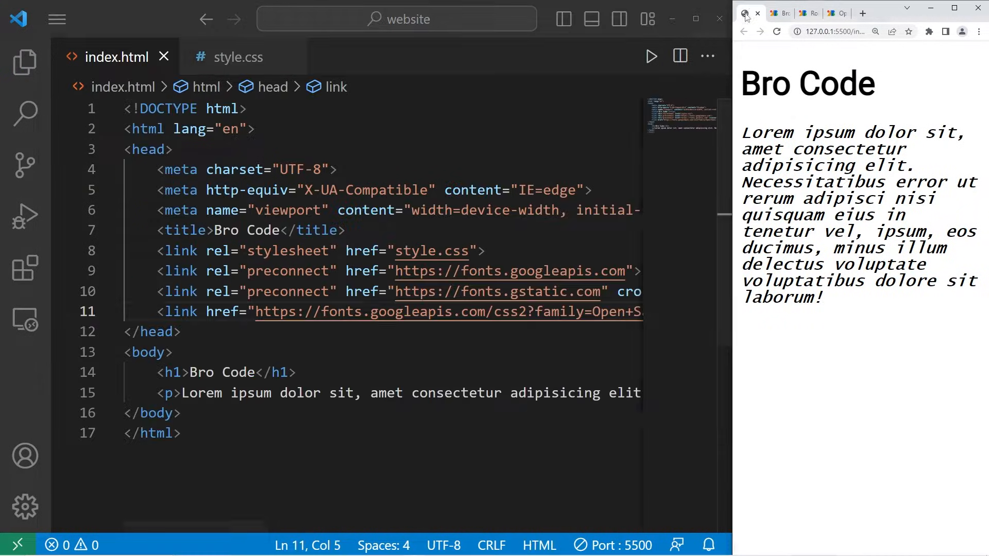
pyautogui.hscroll(3)
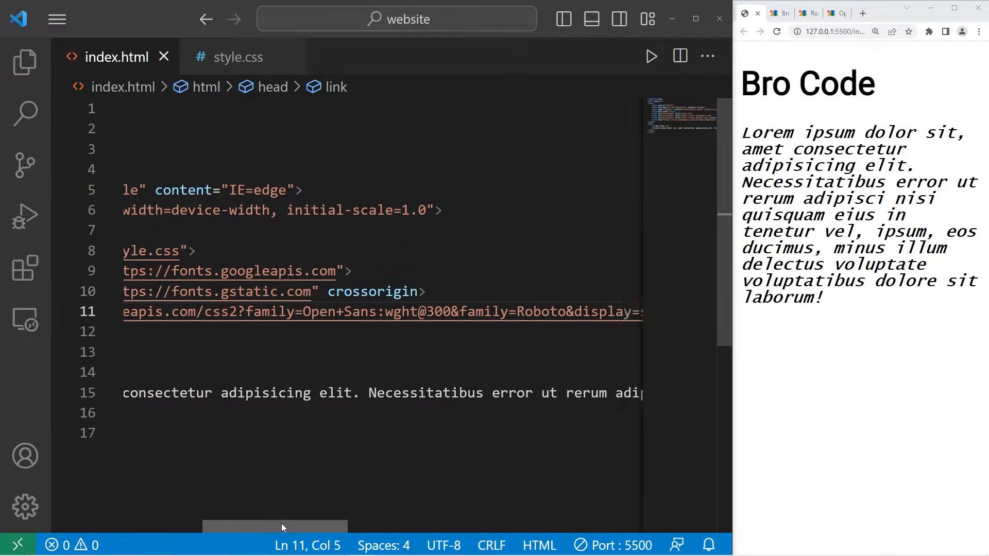
pyautogui.doubleClick(339, 311)
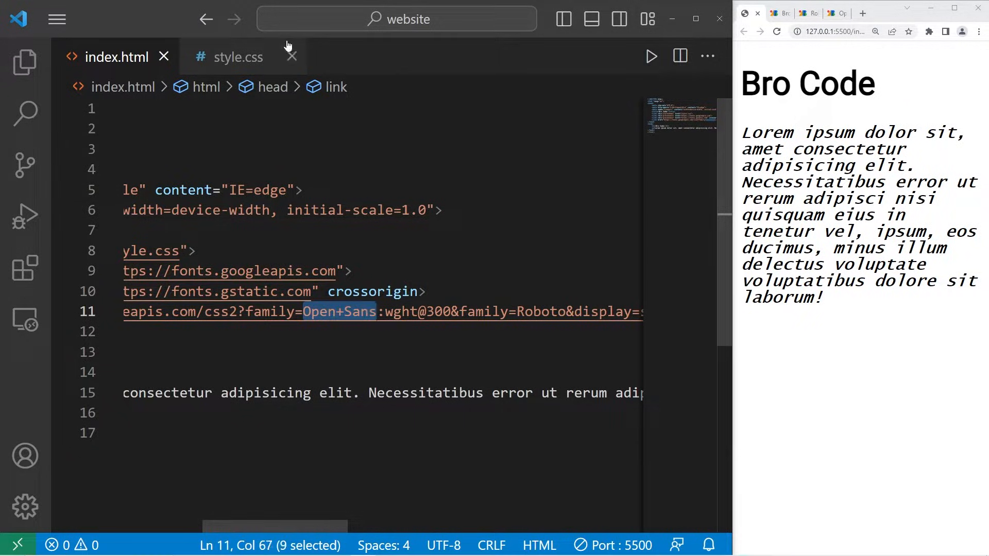
# - Prepend "Open Sans" to the paragraph's font-family and check the preview
pyautogui.click(238, 57)
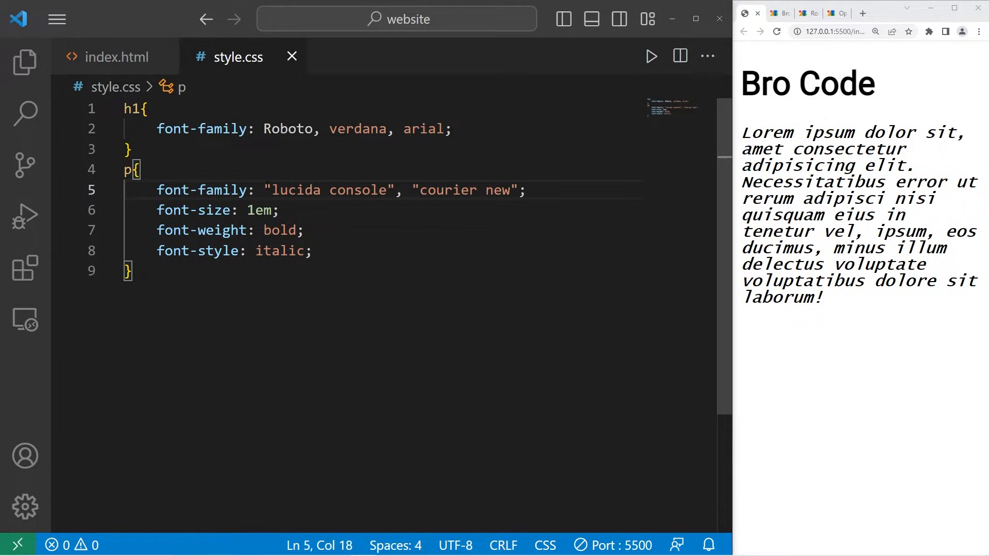
pyautogui.write('""')
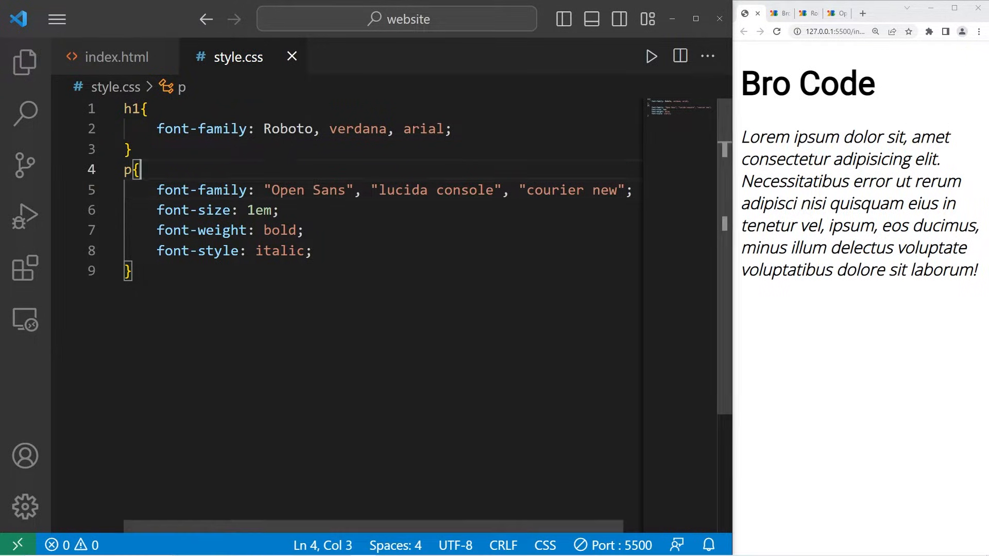
pyautogui.click(117, 56)
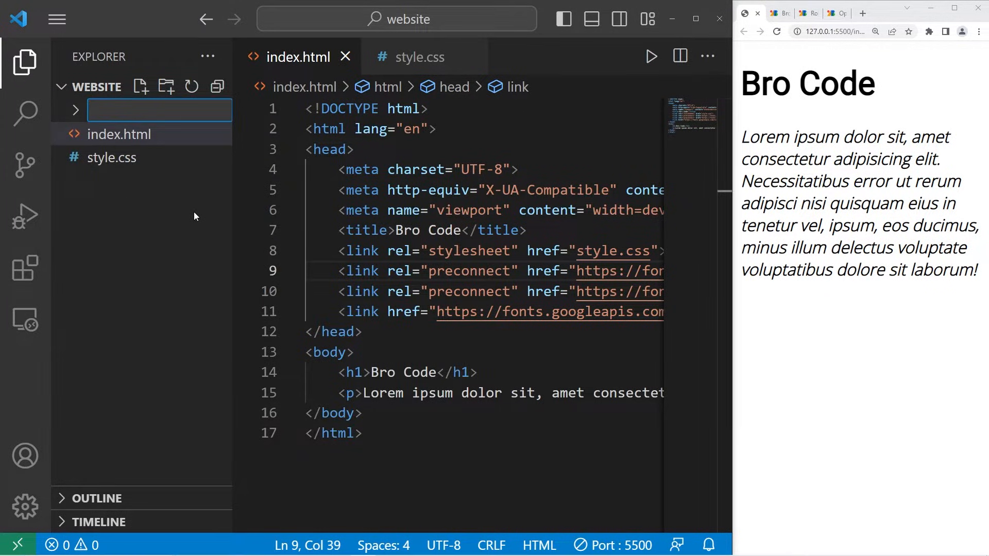
# - Name the new Explorer folder 'fonts' and download all selected families (Roboto, Open Sans) from Google Fonts
pyautogui.write('fonts')
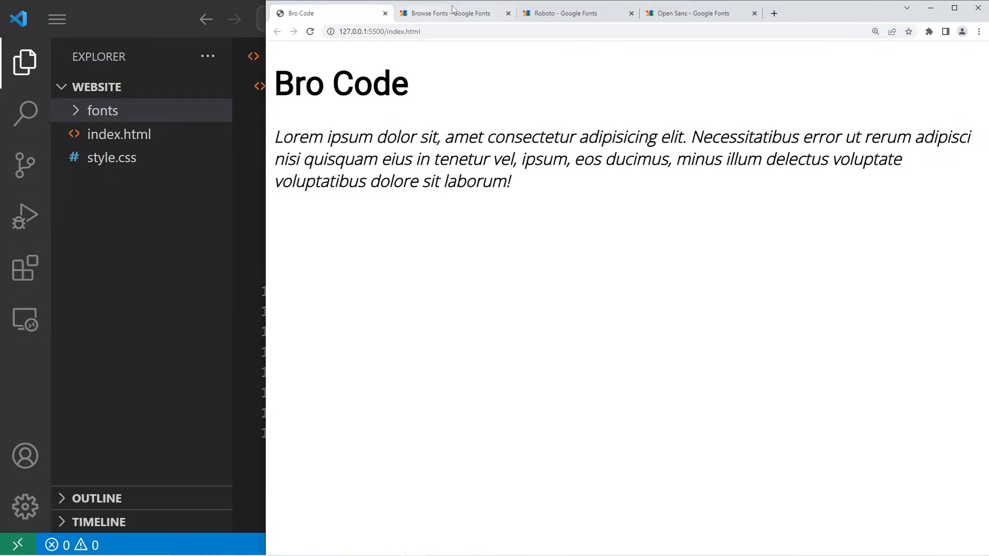
pyautogui.click(452, 13)
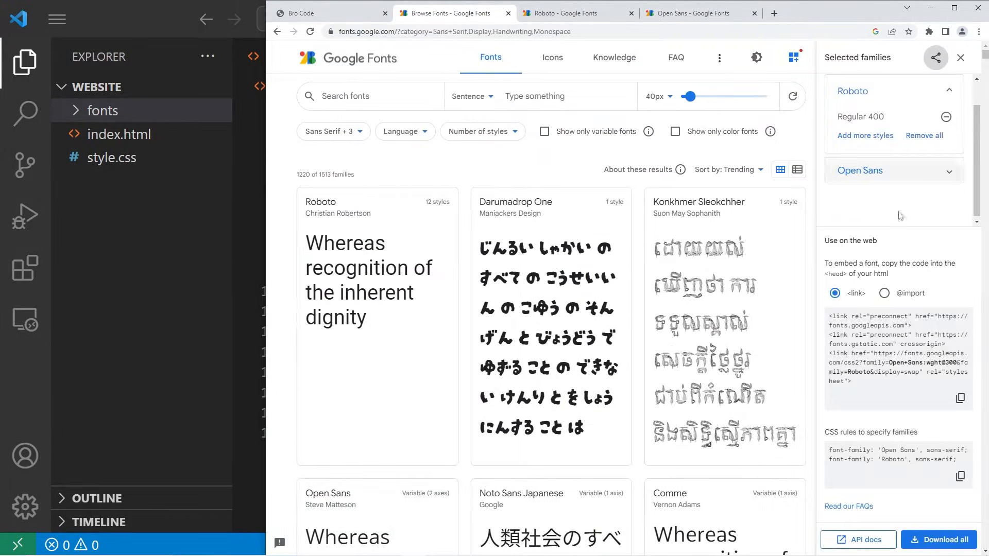
pyautogui.click(940, 539)
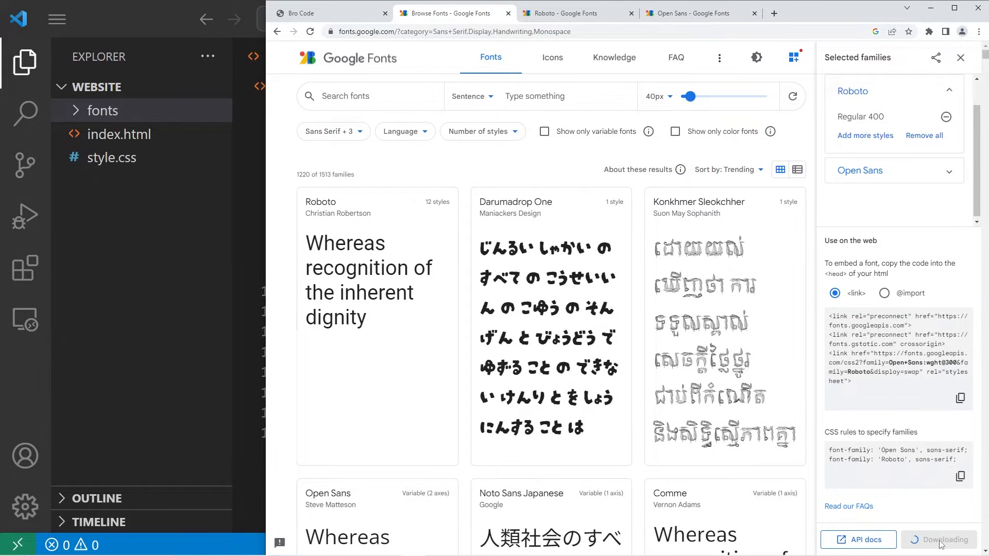
pyautogui.click(945, 540)
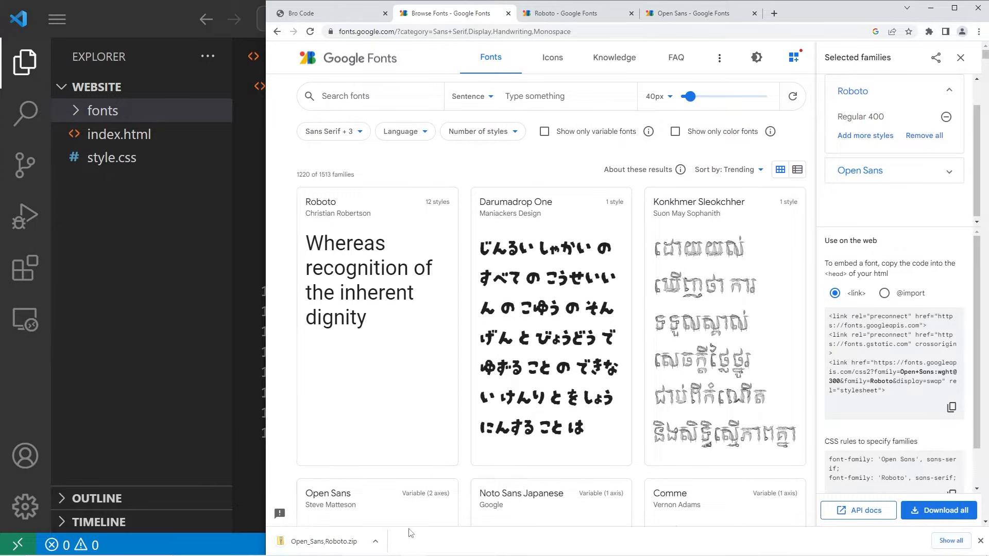
pyautogui.click(375, 541)
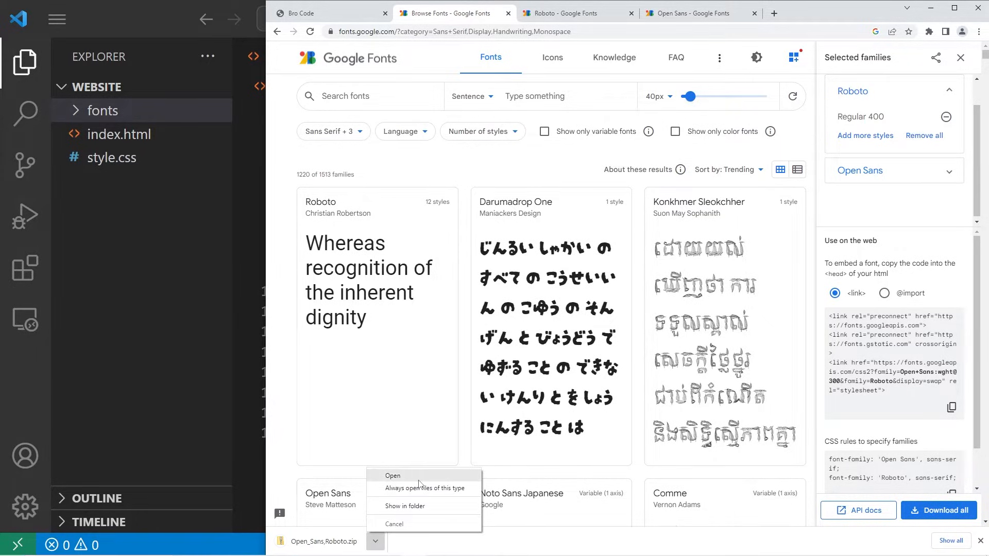
# - Extract the Open_Sans,Roboto zip in Downloads and preview the Open Sans variable font file
pyautogui.click(403, 506)
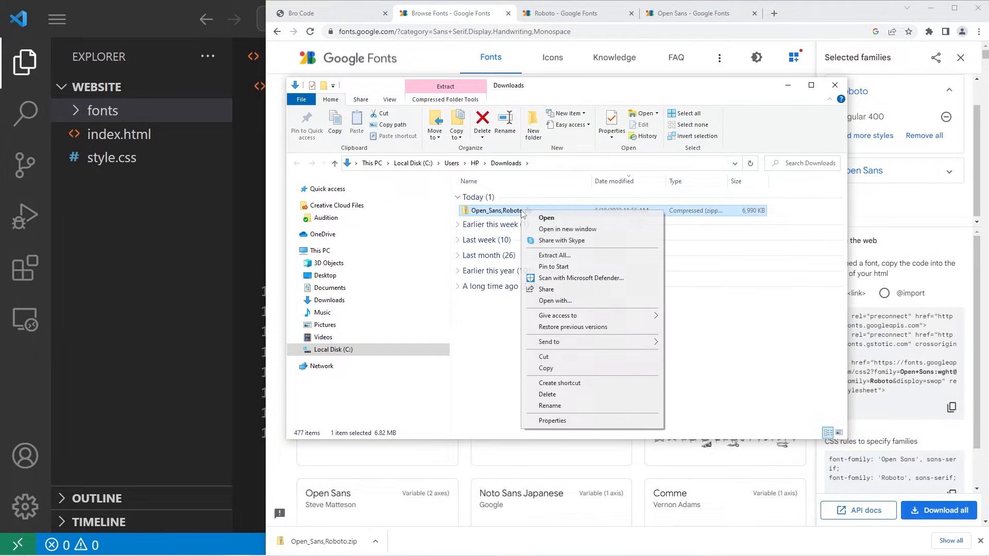
pyautogui.click(553, 254)
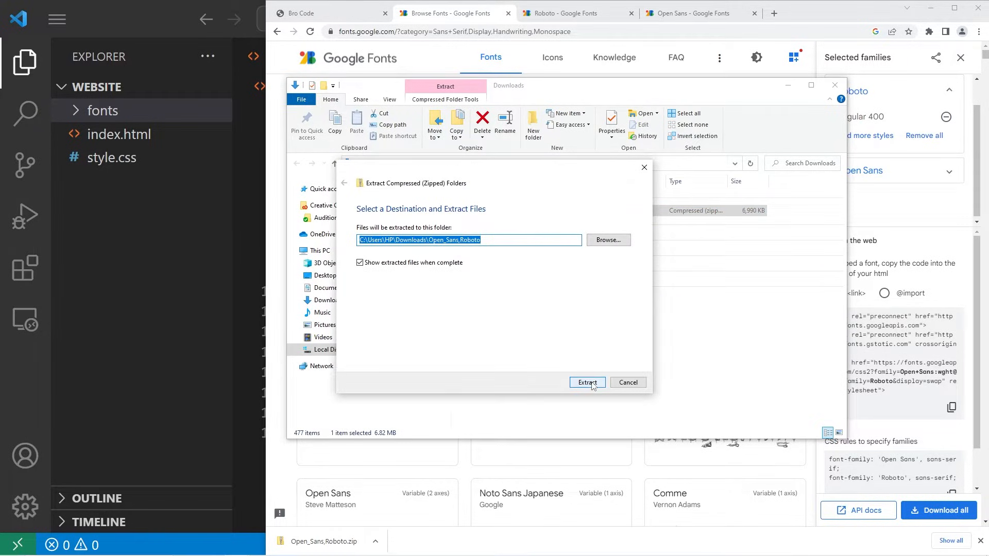
pyautogui.click(586, 382)
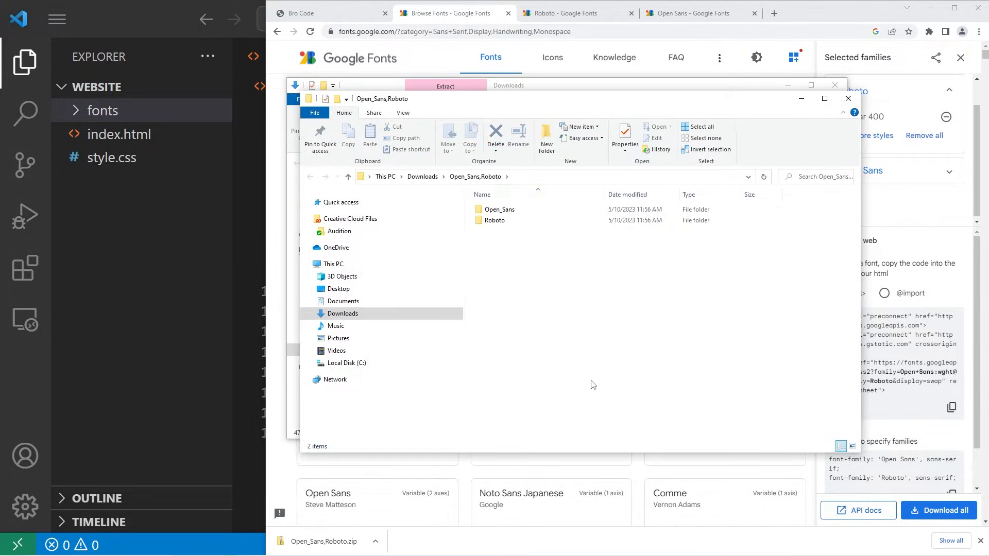
pyautogui.doubleClick(498, 209)
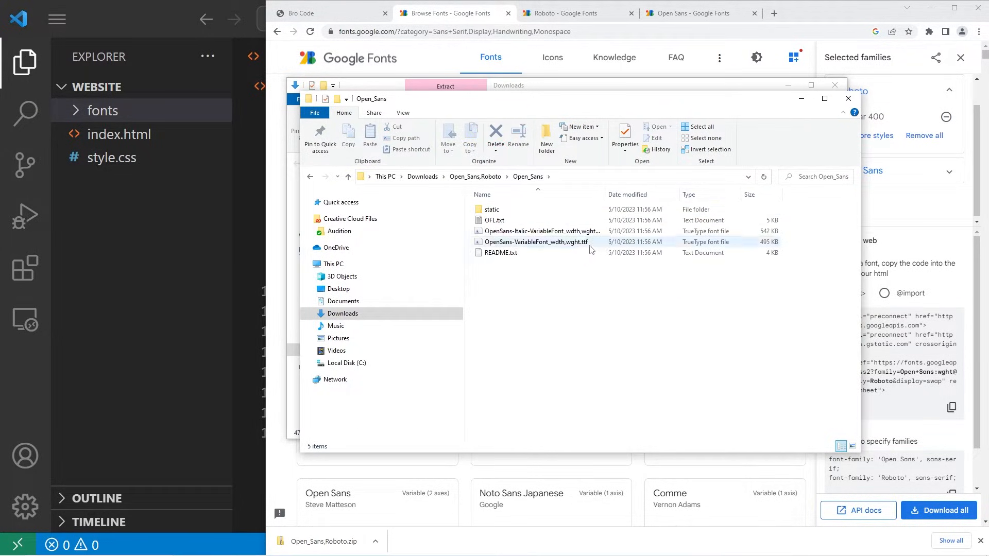
pyautogui.doubleClick(536, 242)
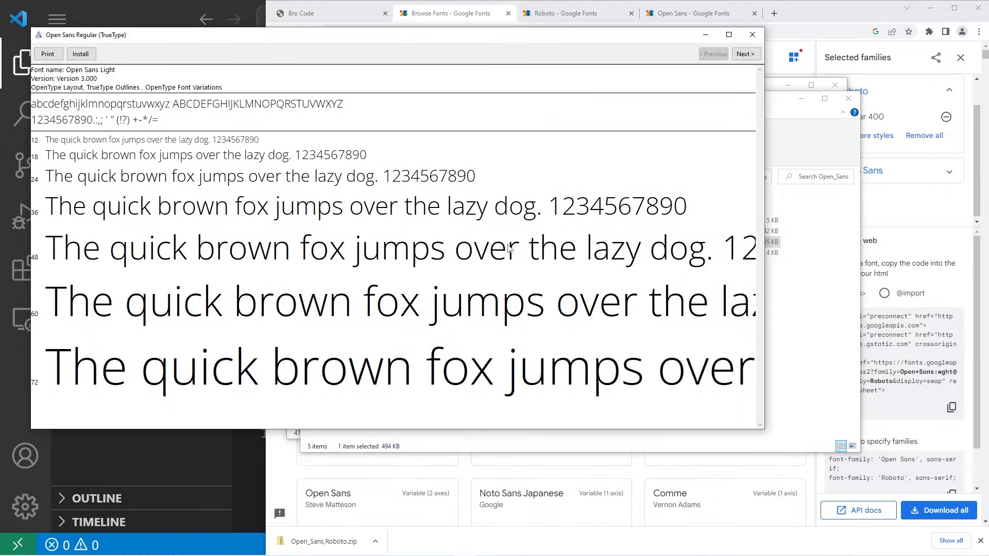
pyautogui.click(752, 35)
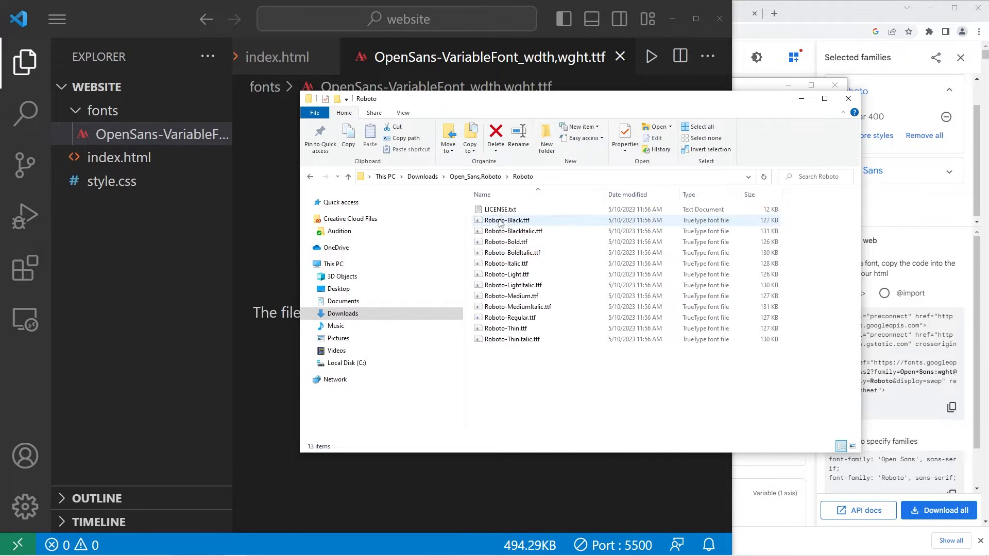
# - Copy Roboto-Light.ttf from the Roboto folder into the project's fonts folder
pyautogui.click(508, 328)
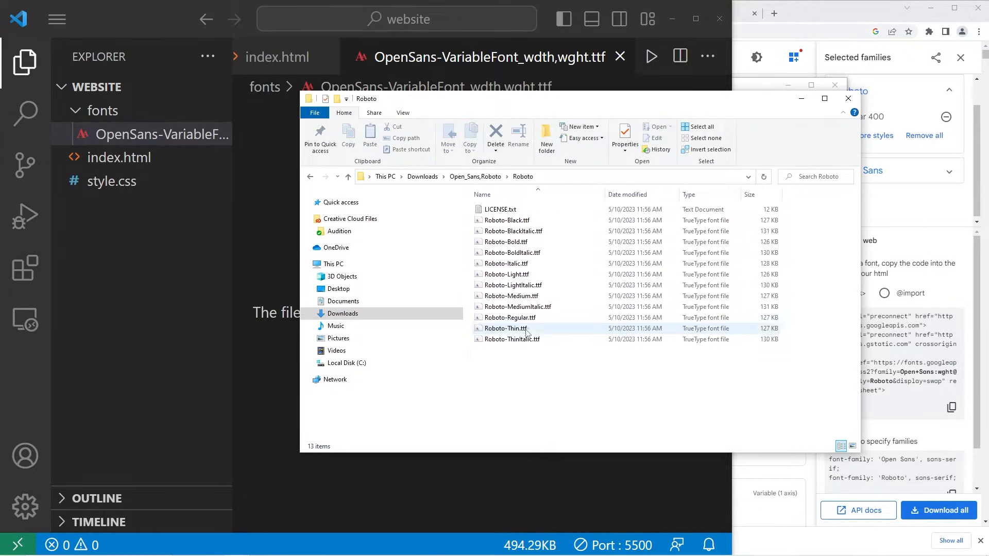
pyautogui.click(507, 274)
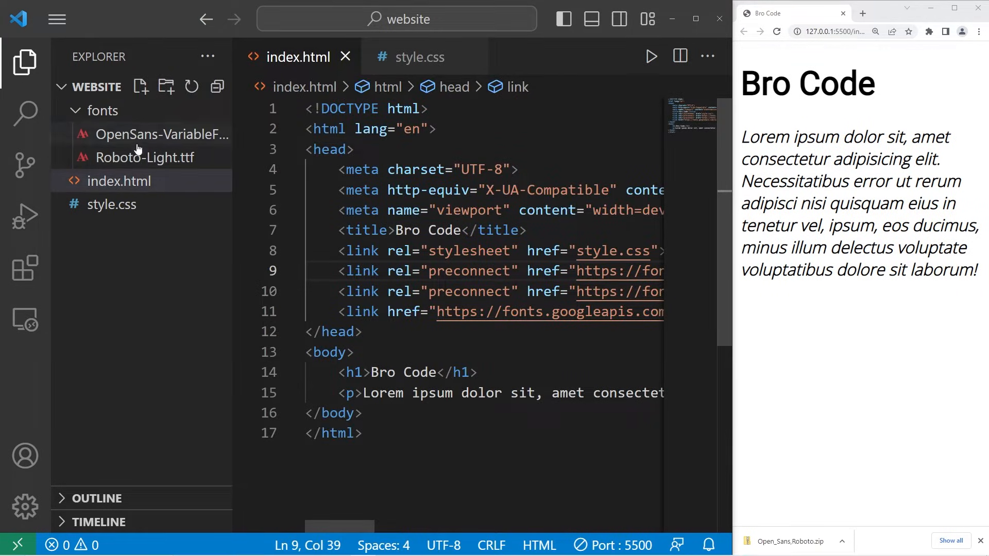
# - Delete the Google Fonts preconnect and stylesheet link lines from index.html
pyautogui.click(101, 110)
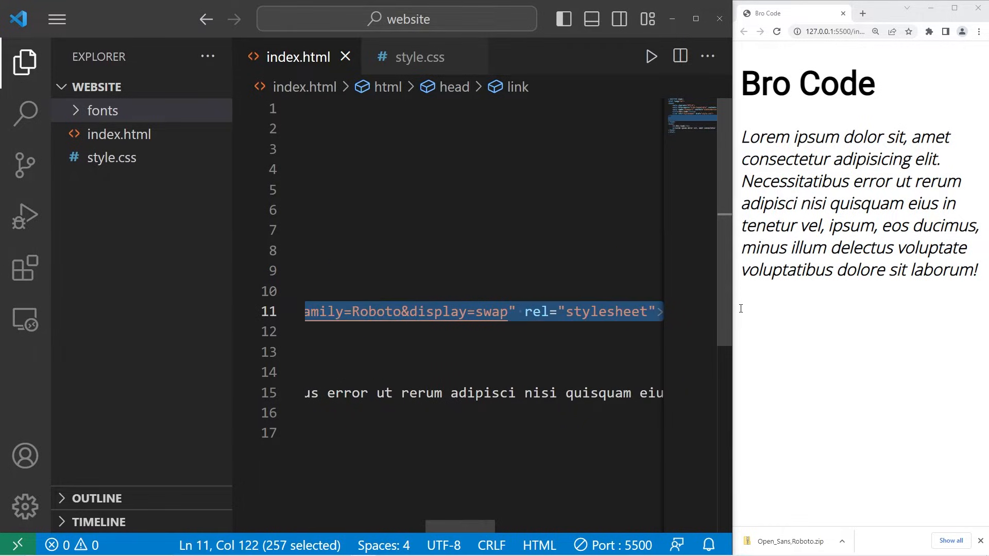
pyautogui.press('Delete')
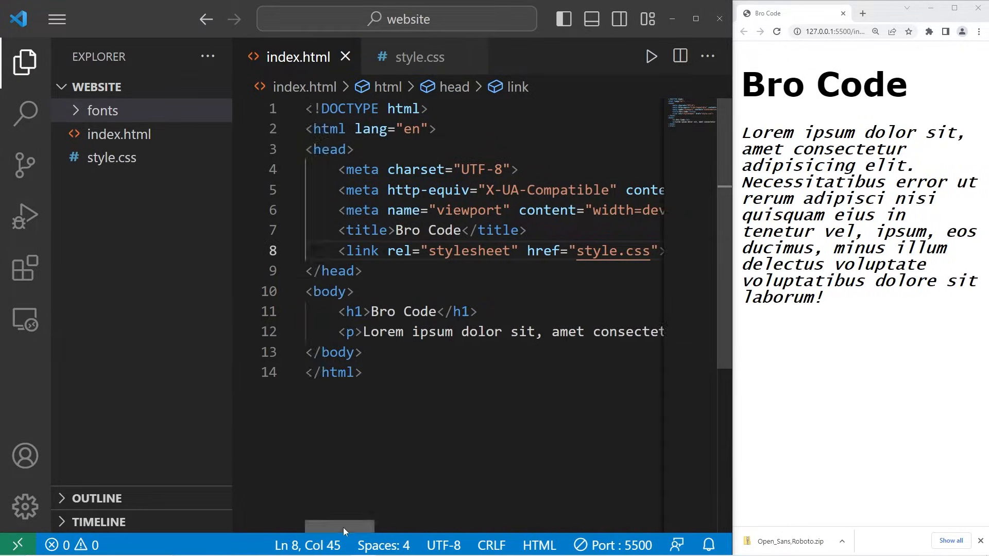
pyautogui.click(420, 57)
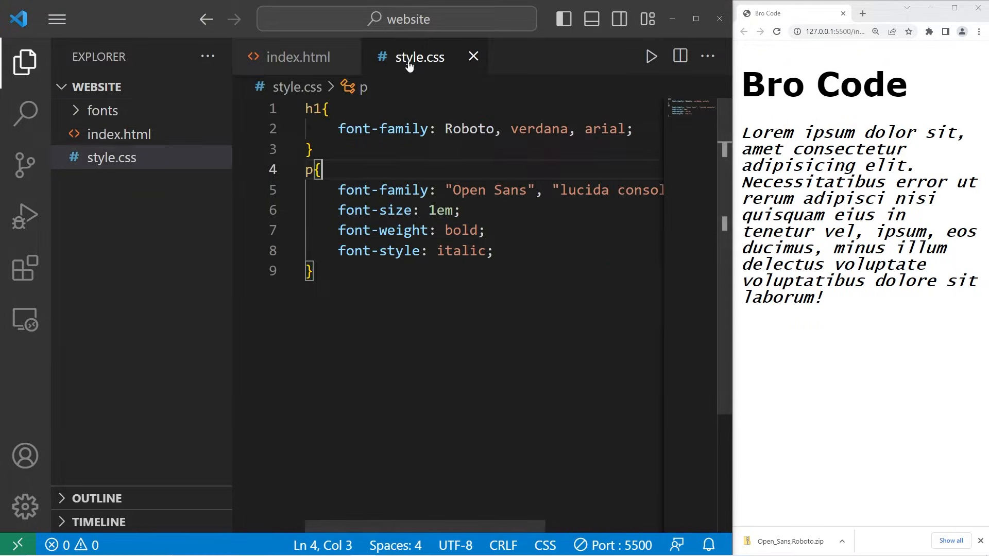
pyautogui.click(315, 108)
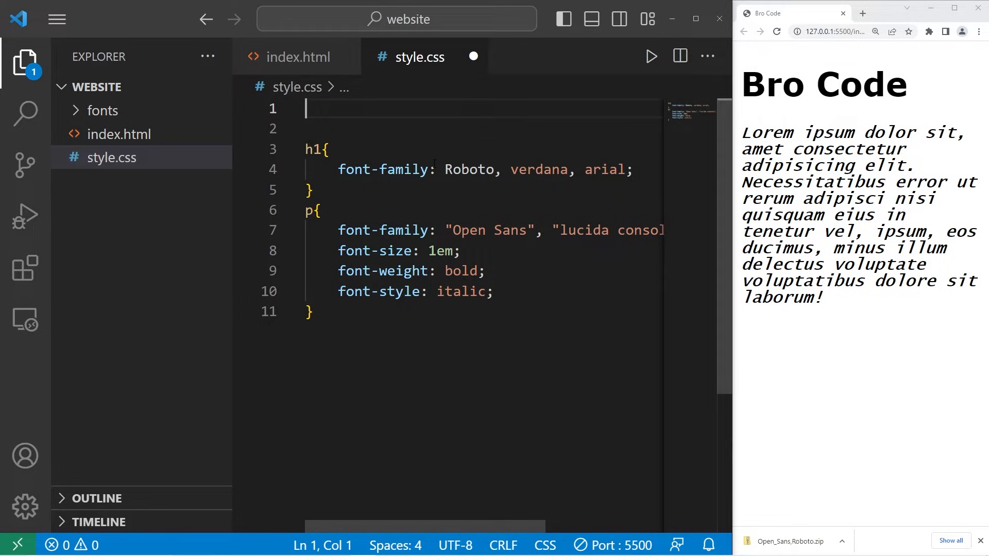
pyautogui.write('@font')
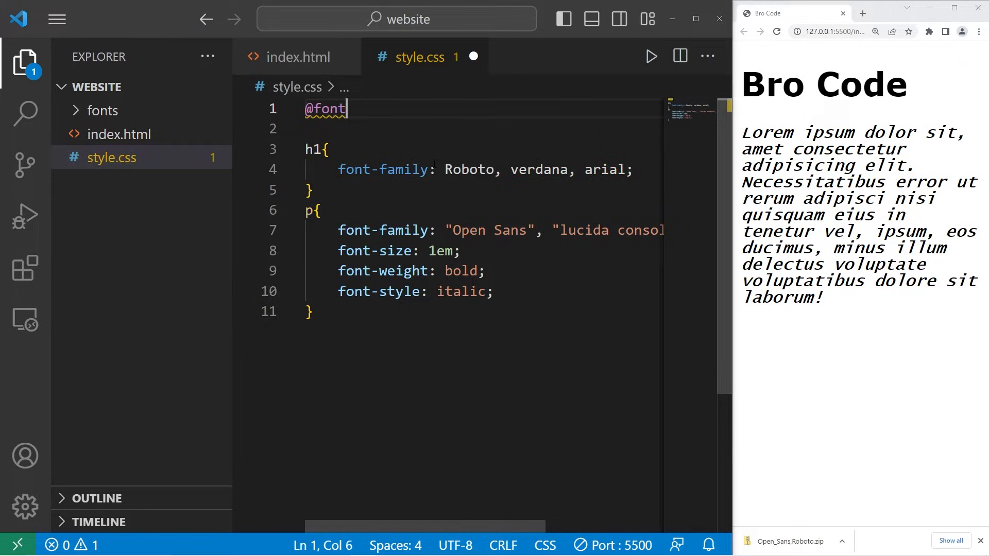
pyautogui.write('-face')
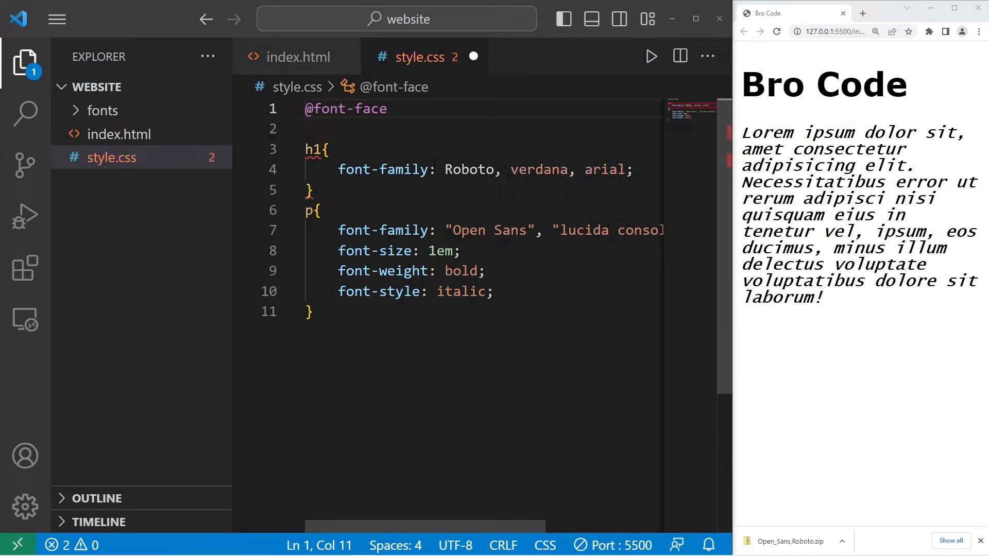
pyautogui.write('{')
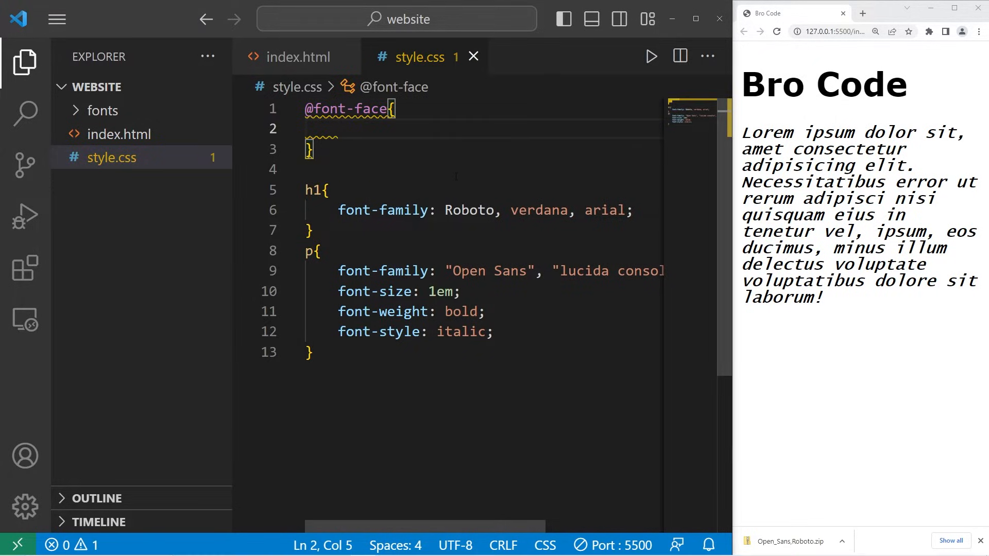
pyautogui.write('src:')
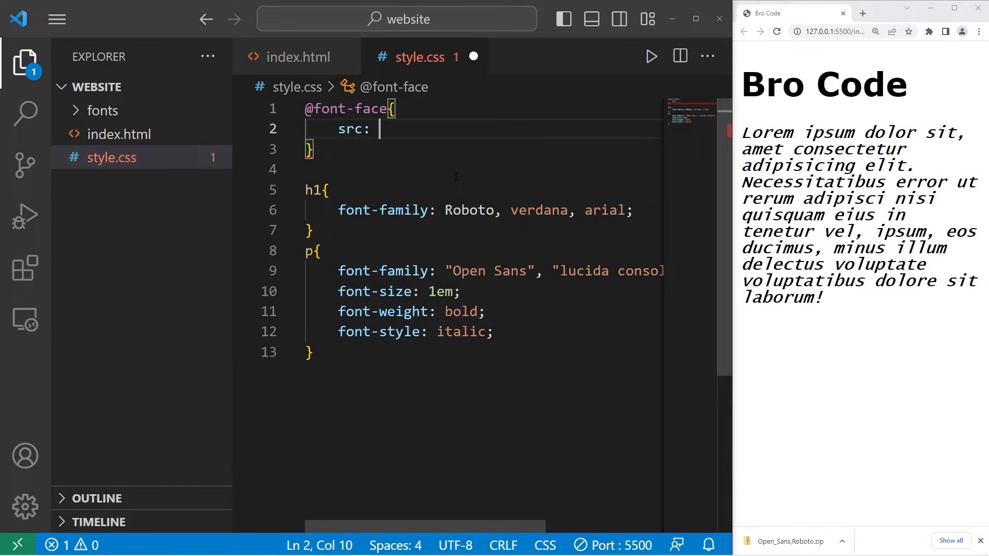
pyautogui.write('url()')
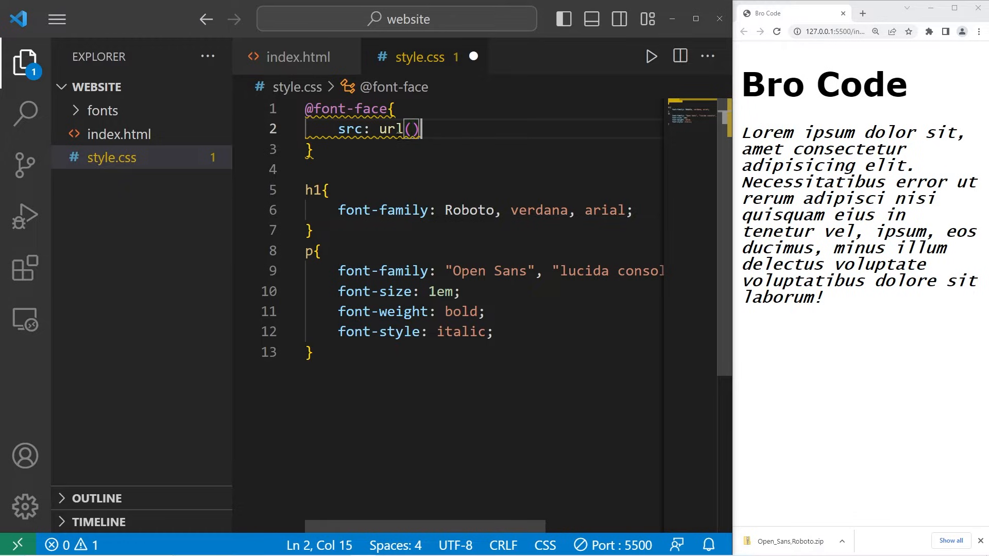
pyautogui.press('Left')
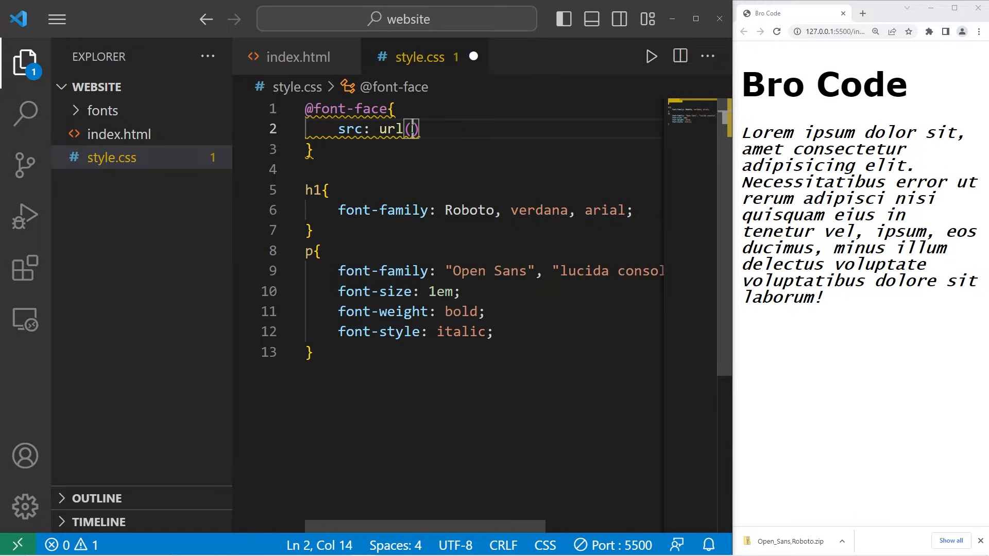
pyautogui.click(102, 110)
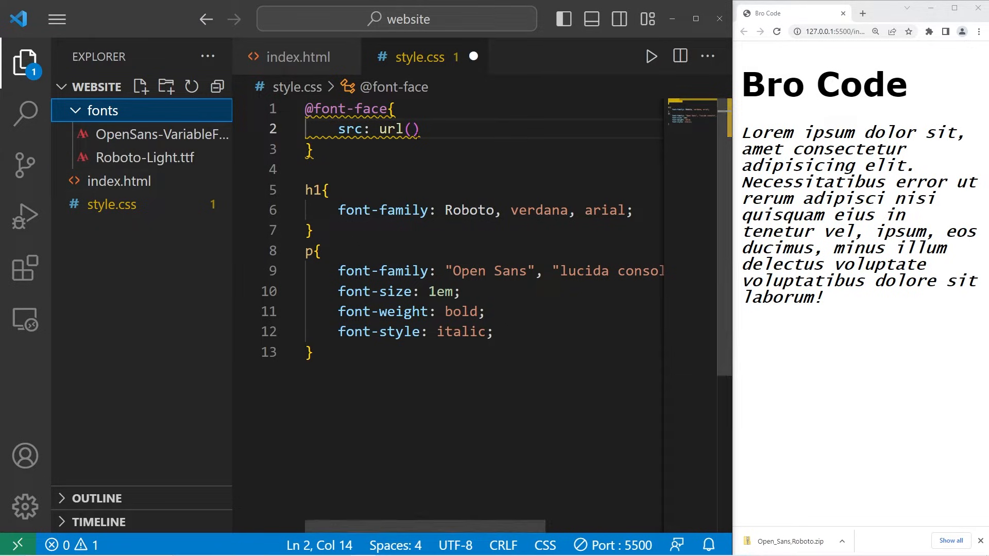
pyautogui.rightClick(126, 157)
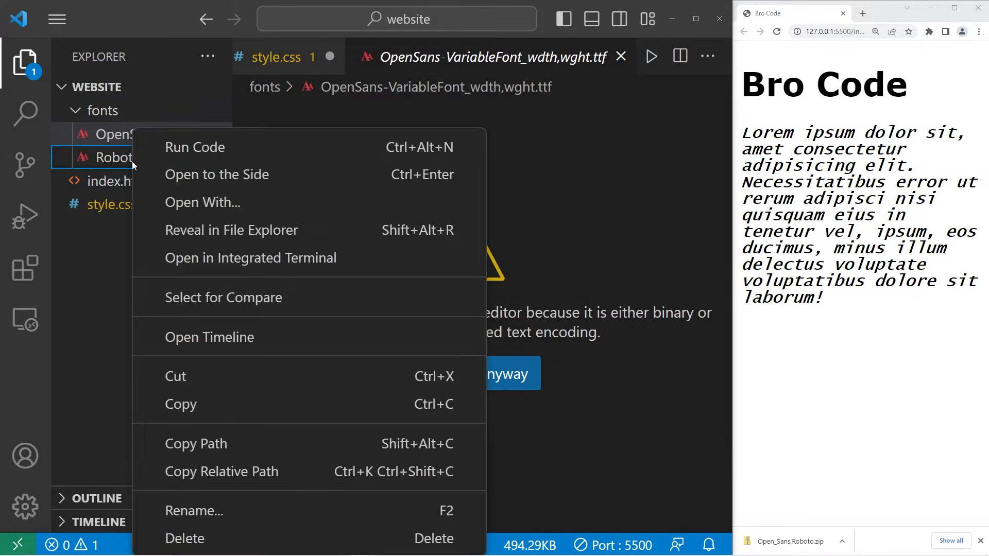
pyautogui.click(195, 511)
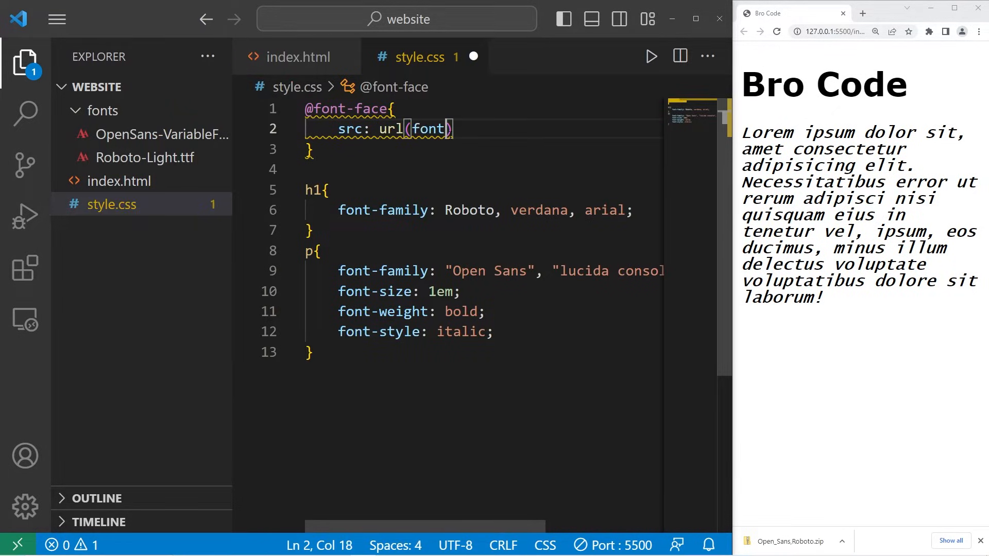
pyautogui.write('s/')
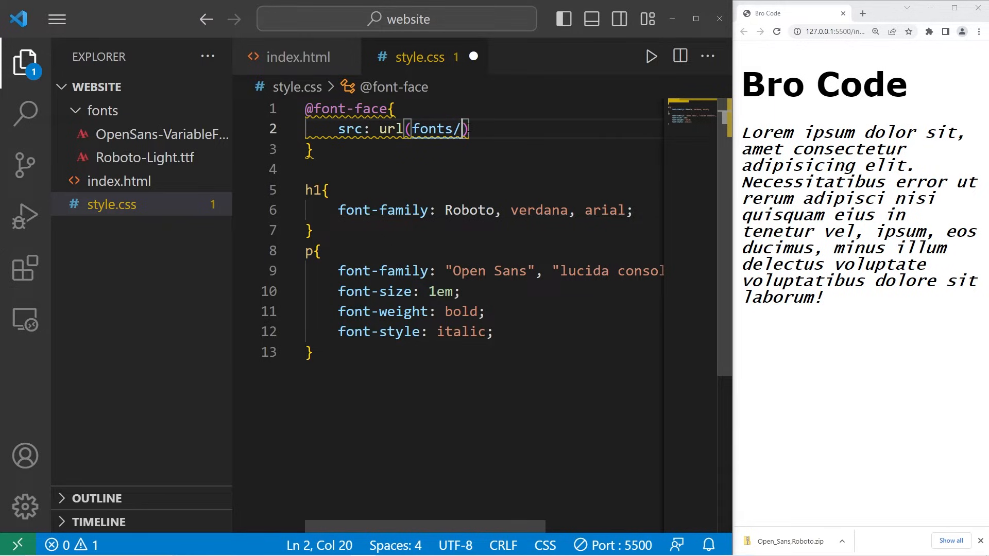
pyautogui.write('Roboto-Light.ttf')
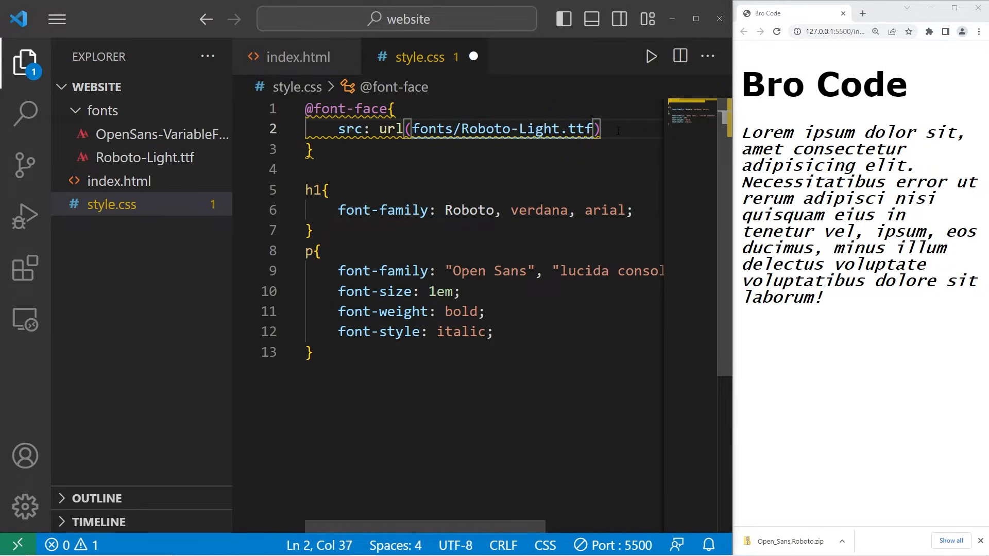
pyautogui.write(';')
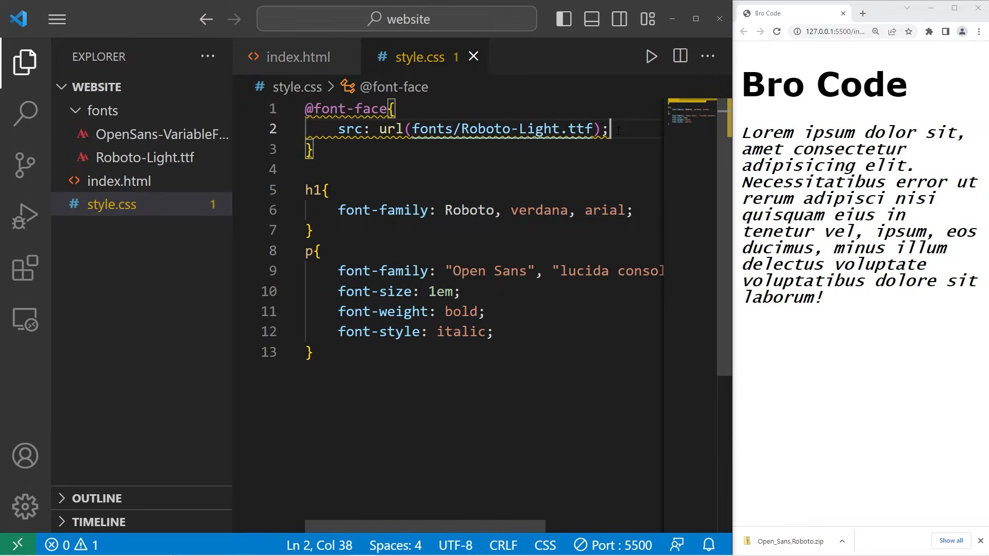
# - Finish the rule with font-family: Roboto-Light and select Roboto in the heading's font list to replace it
pyautogui.press('Enter')
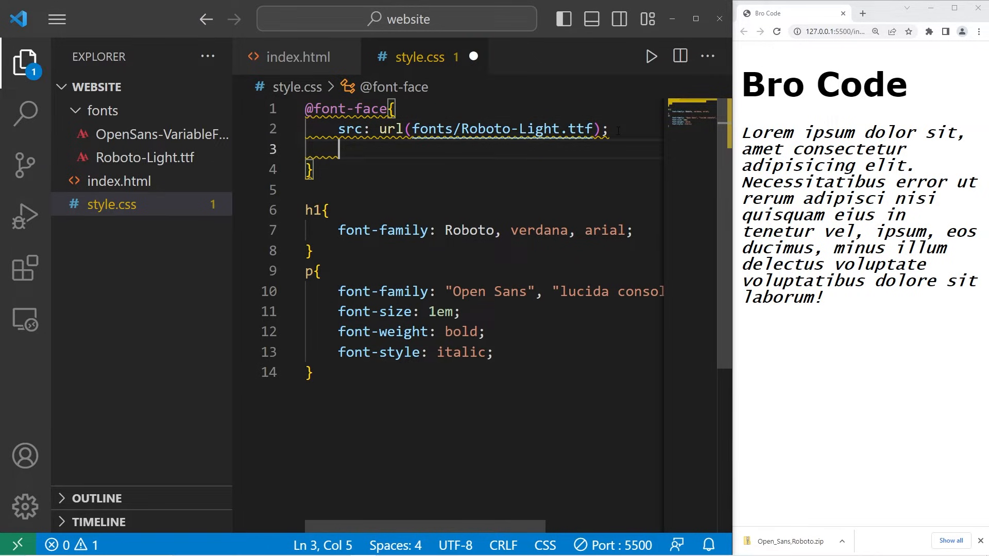
pyautogui.write('font-familk')
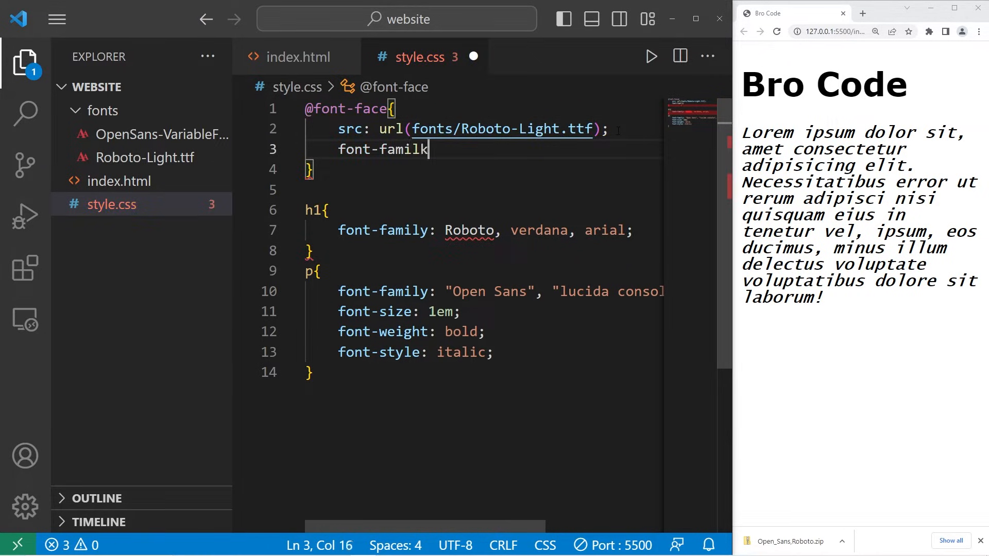
pyautogui.write('y:')
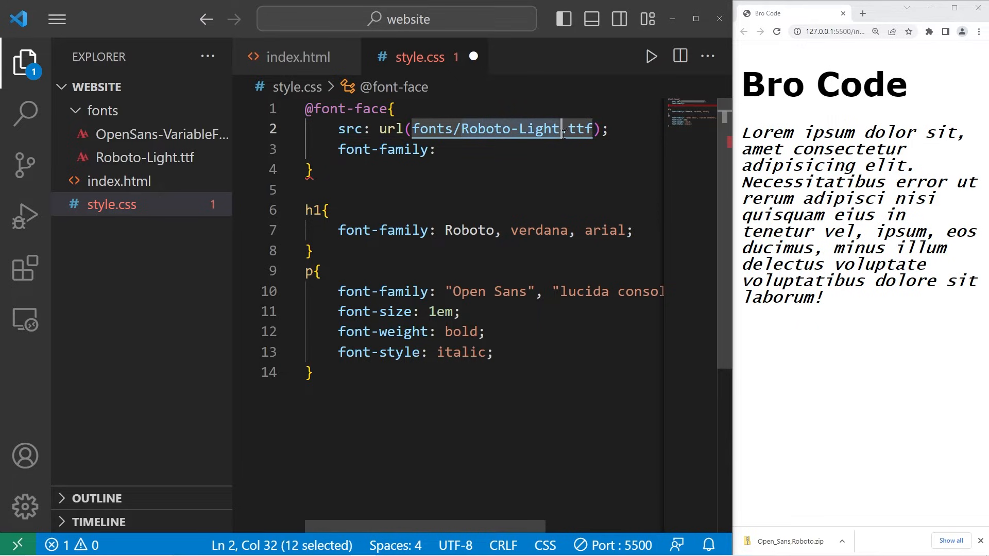
pyautogui.write('Roboto-Light')
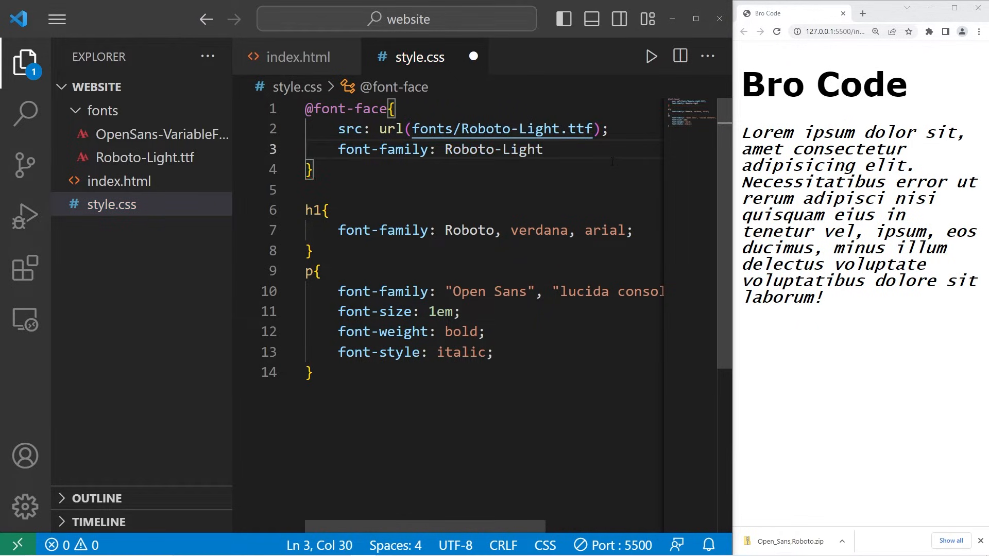
pyautogui.write(';')
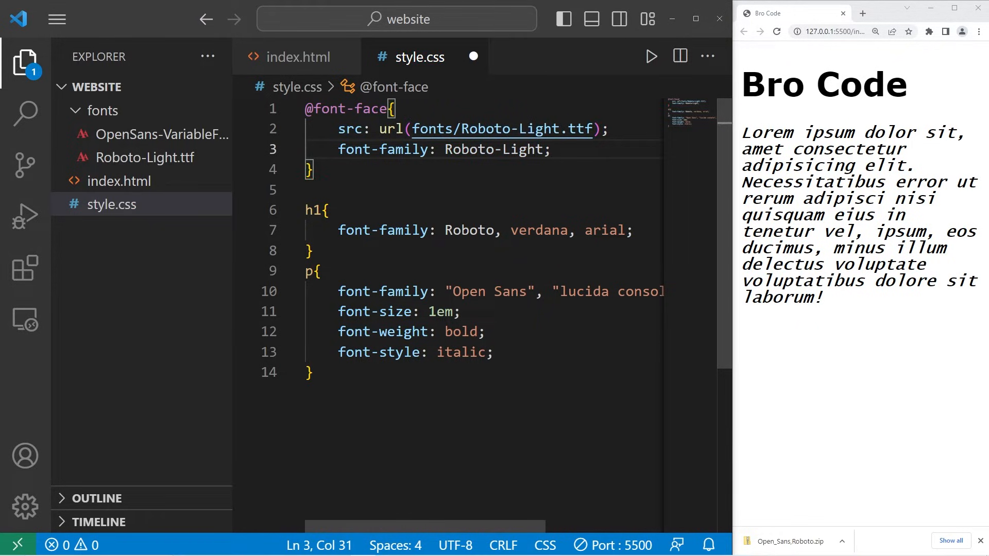
pyautogui.doubleClick(495, 150)
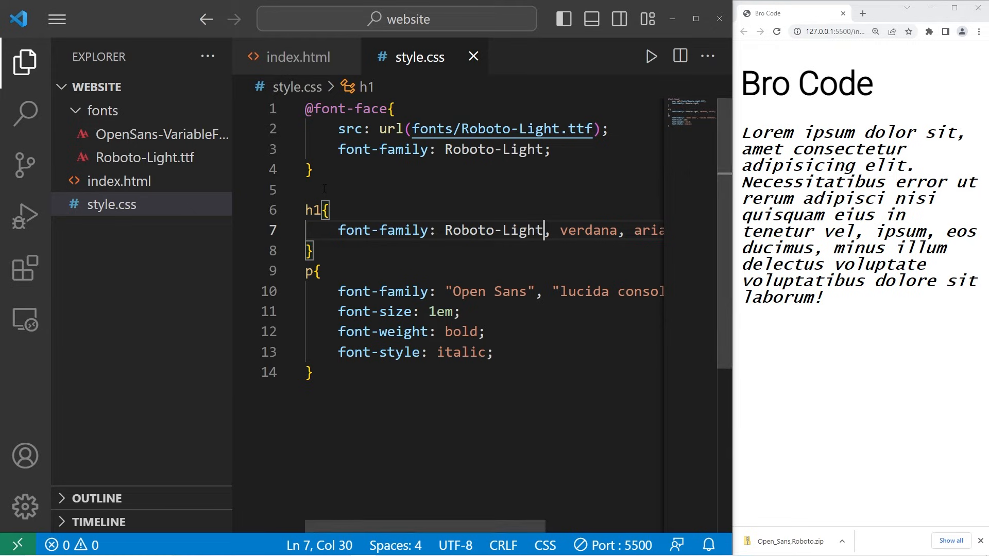
pyautogui.click(313, 169)
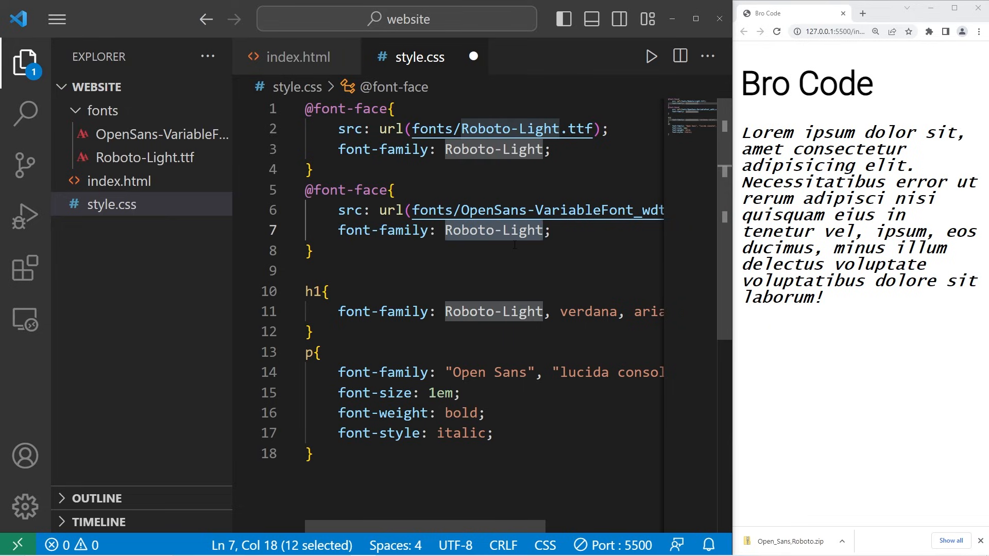
pyautogui.write('Open S')
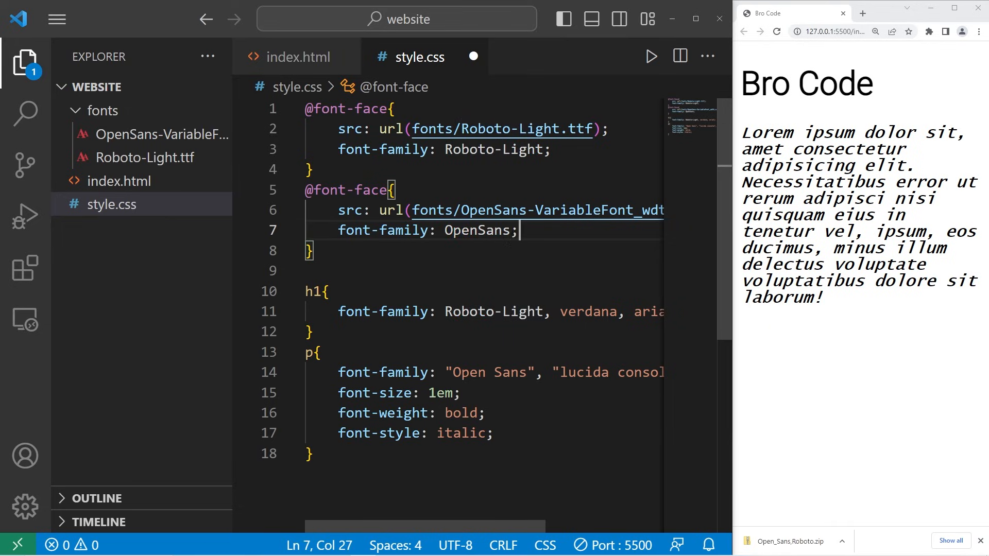
pyautogui.doubleClick(477, 229)
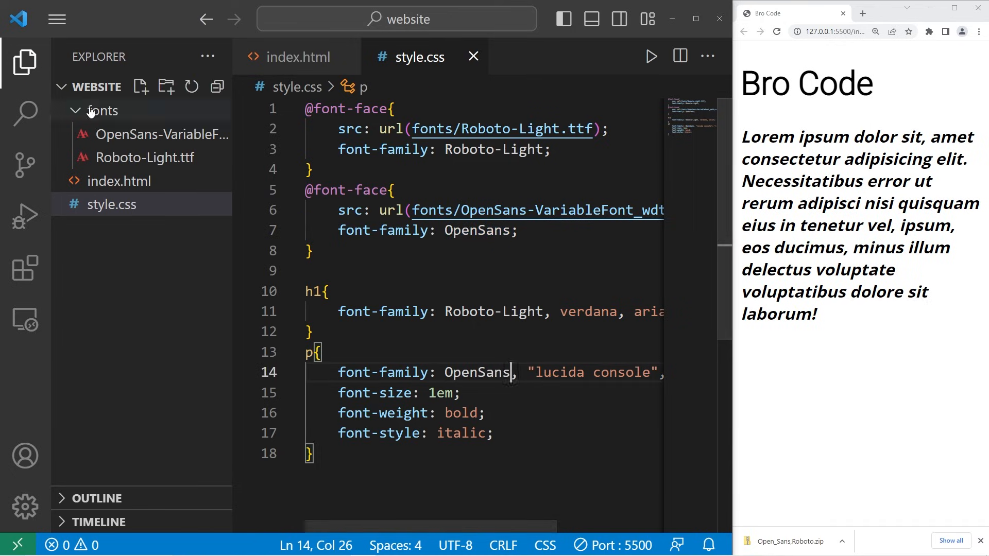
pyautogui.click(25, 62)
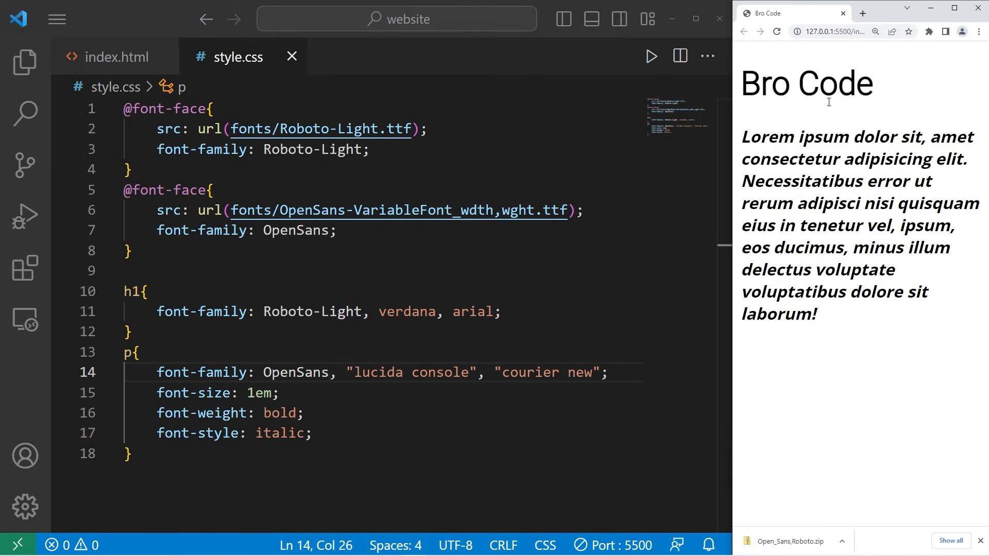